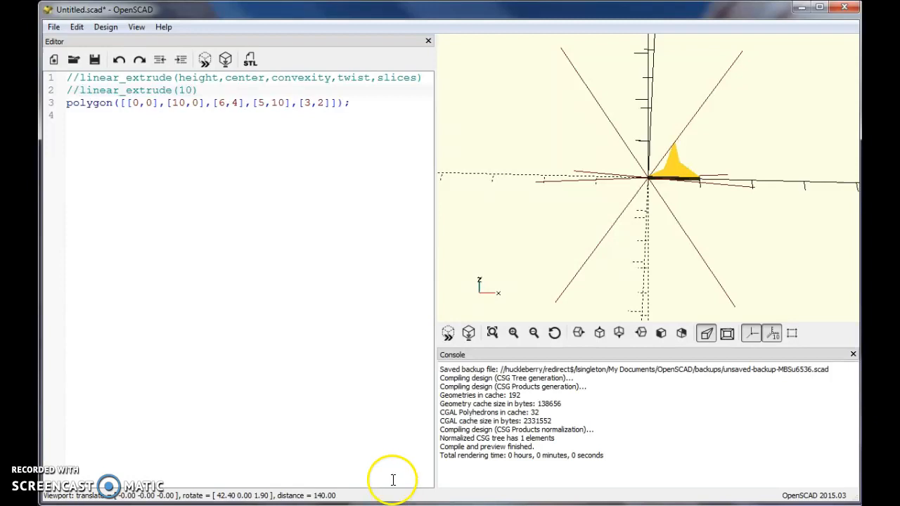
{"action": "mouse_move", "coordinate": [347, 217]}
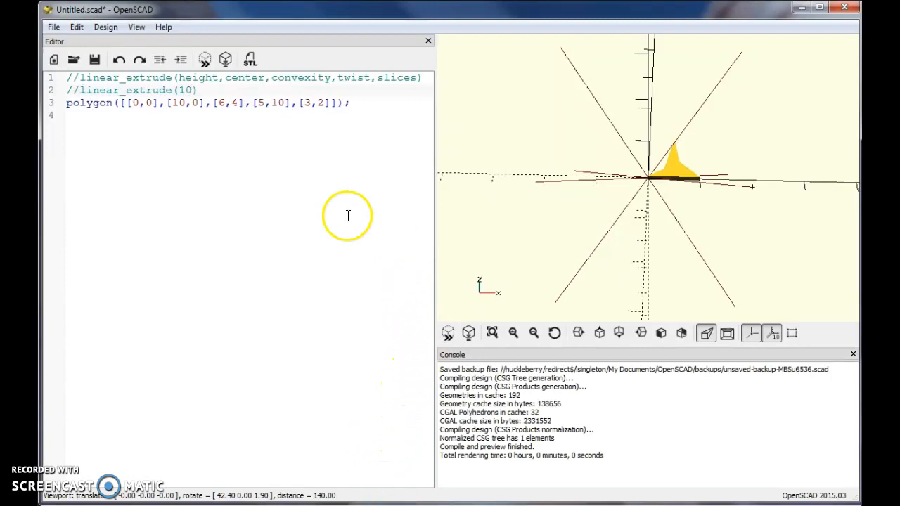
{"action": "mouse_move", "coordinate": [602, 154]}
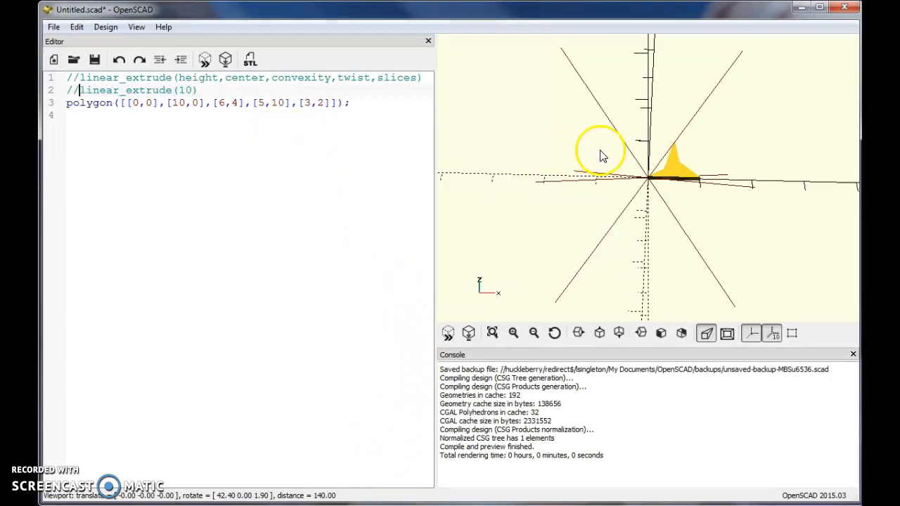
{"action": "mouse_move", "coordinate": [647, 183]}
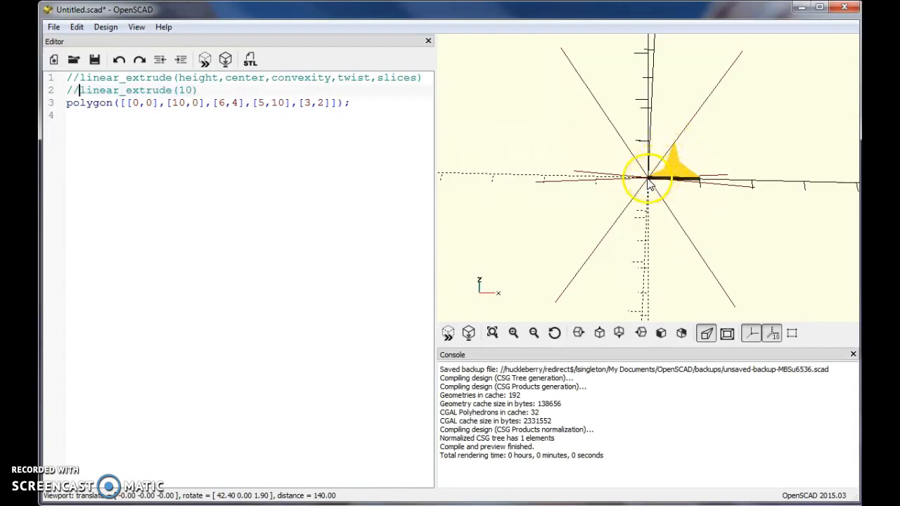
{"action": "mouse_move", "coordinate": [287, 227]}
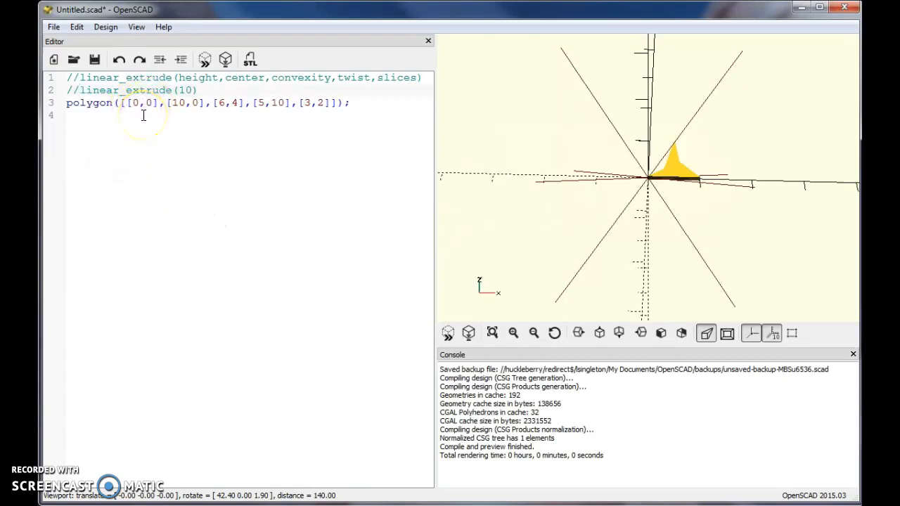
- Place the cursor on the commented linear_extrude(10) line to start editing it
{"action": "left_click", "coordinate": [120, 90]}
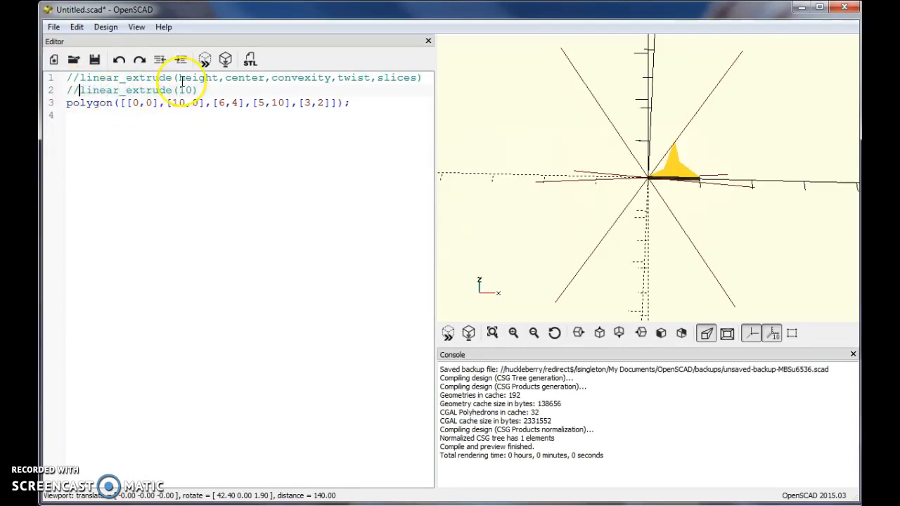
{"action": "mouse_move", "coordinate": [274, 79]}
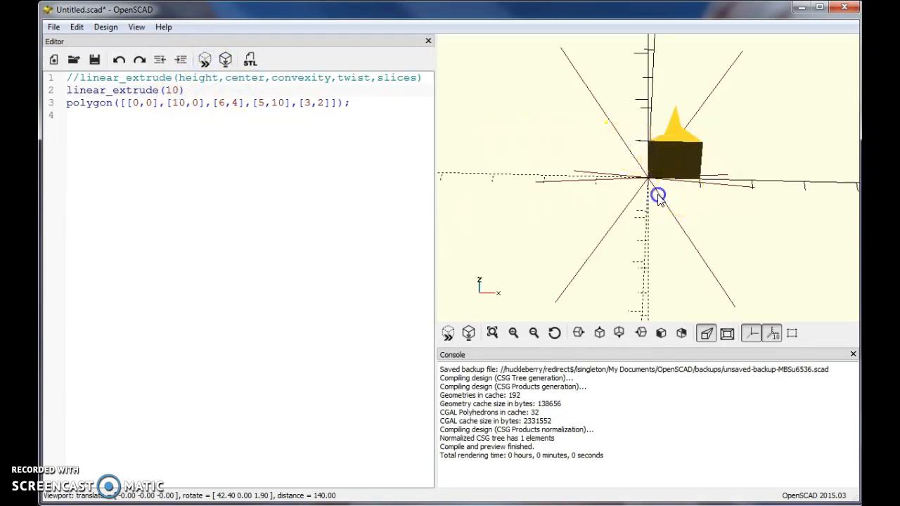
{"action": "left_click_drag", "start_coordinate": [658, 194], "coordinate": [613, 174]}
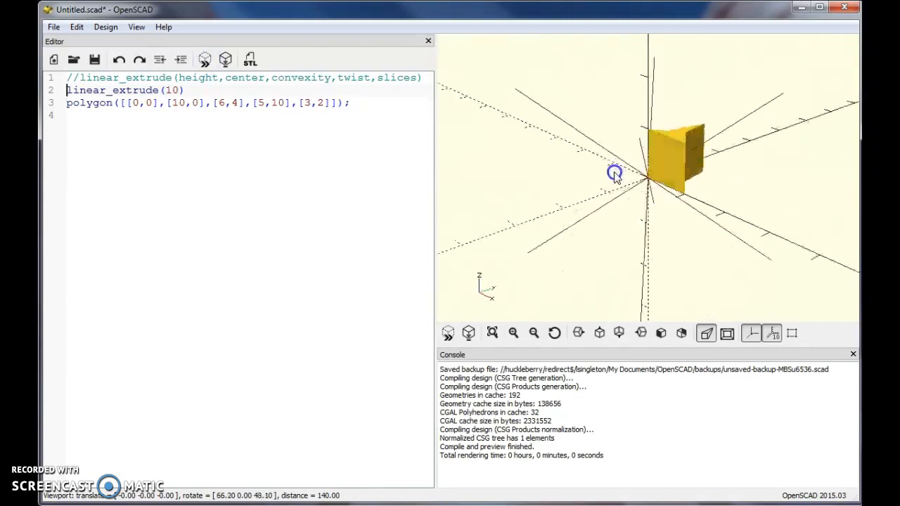
{"action": "left_click_drag", "start_coordinate": [613, 174], "coordinate": [636, 202]}
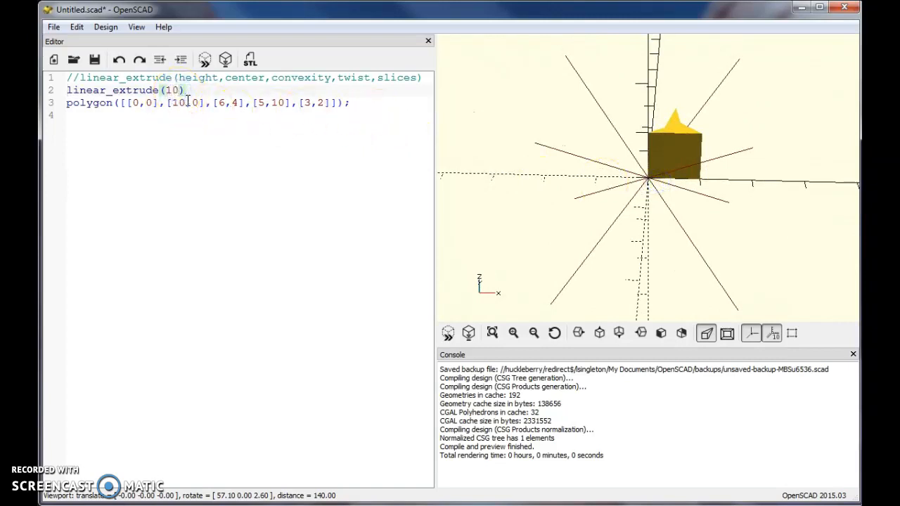
{"action": "type", "text": "0"}
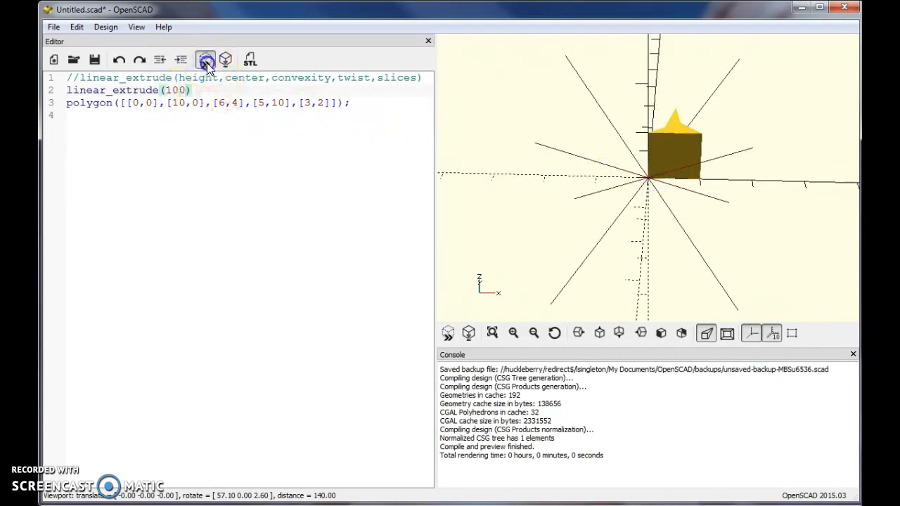
{"action": "scroll", "scroll_direction": "down", "scroll_amount": 3}
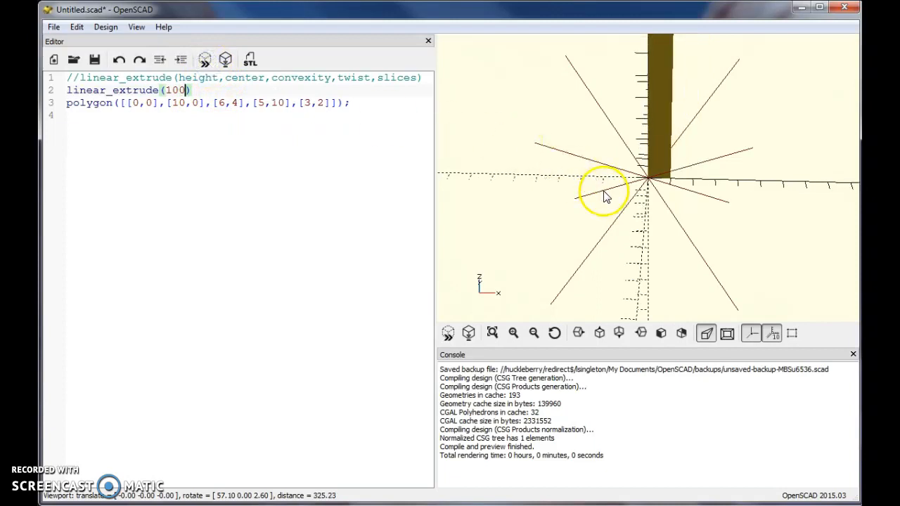
{"action": "scroll", "scroll_direction": "up", "scroll_amount": 3}
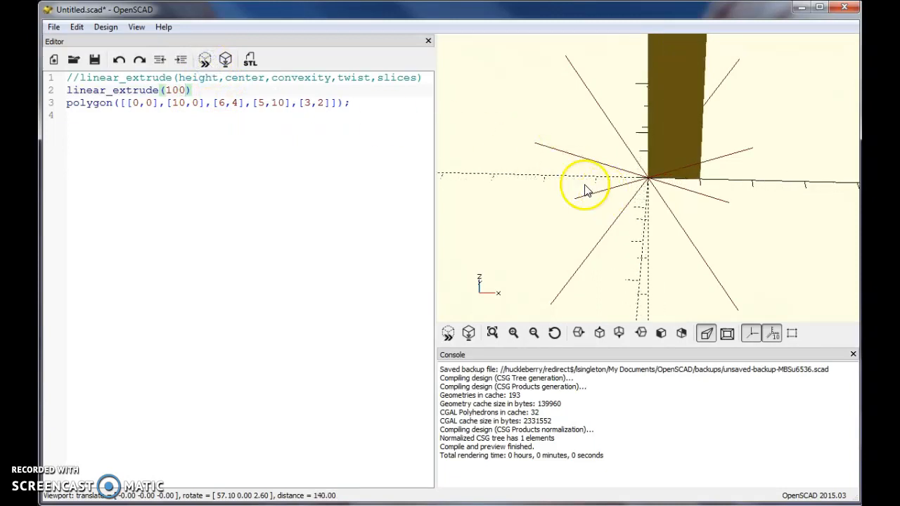
{"action": "left_click", "coordinate": [185, 90]}
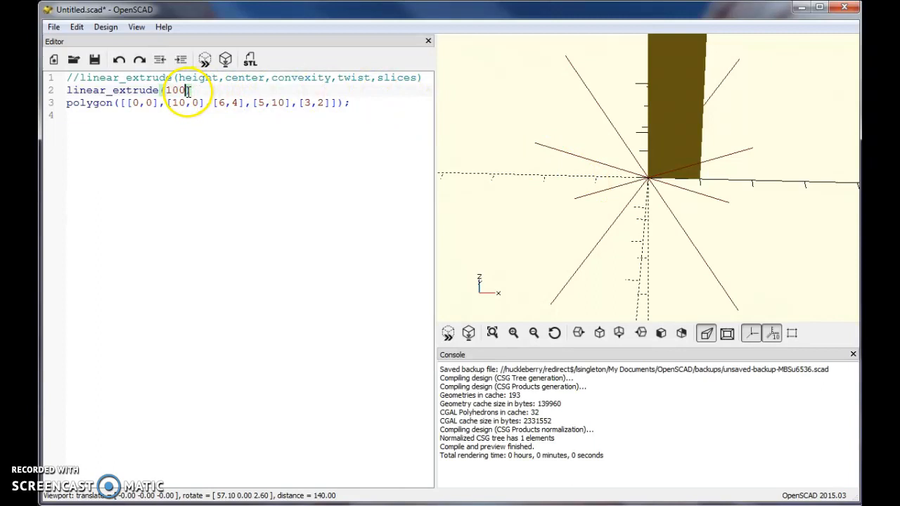
{"action": "left_click", "coordinate": [205, 59]}
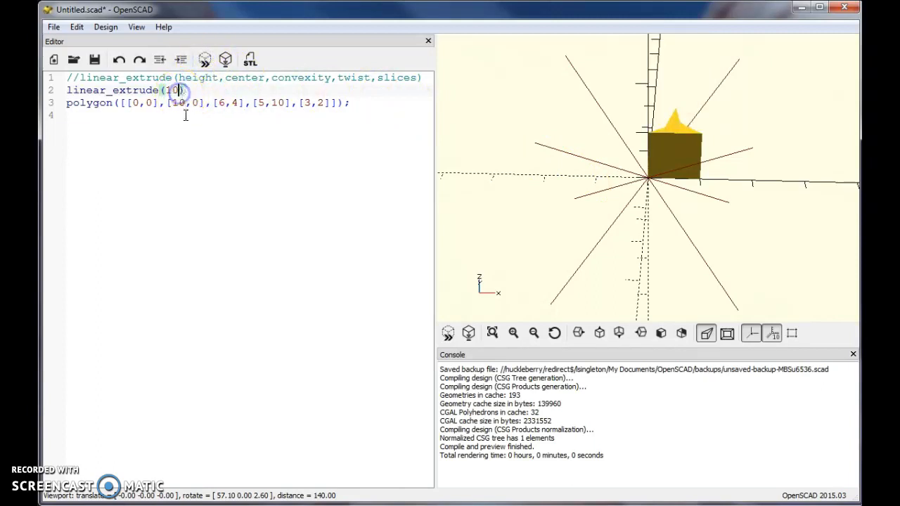
- Add ,center=true so the call reads linear_extrude(10,center=true)
{"action": "type", "text": ","}
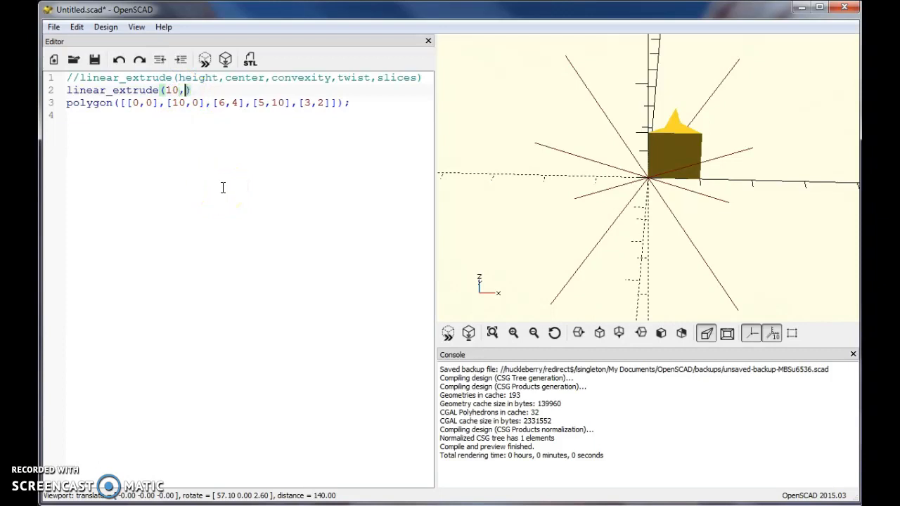
{"action": "type", "text": "c"}
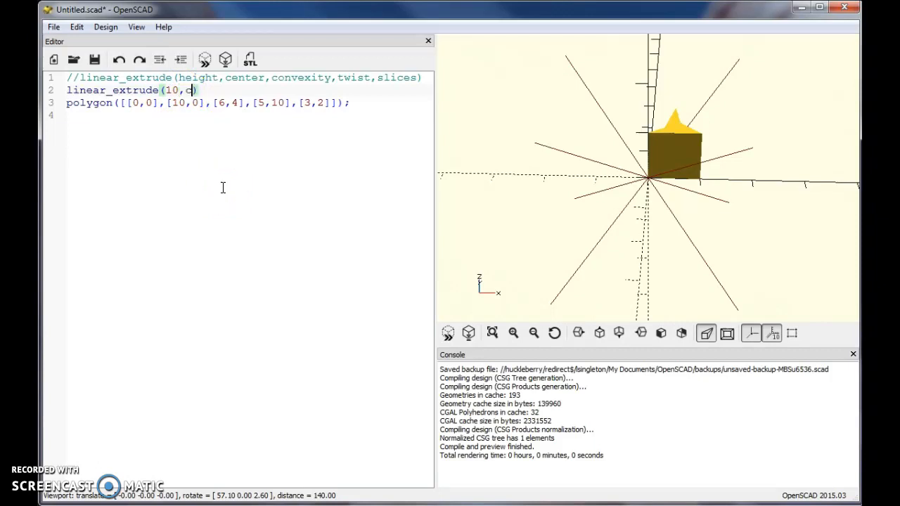
{"action": "type", "text": "en"}
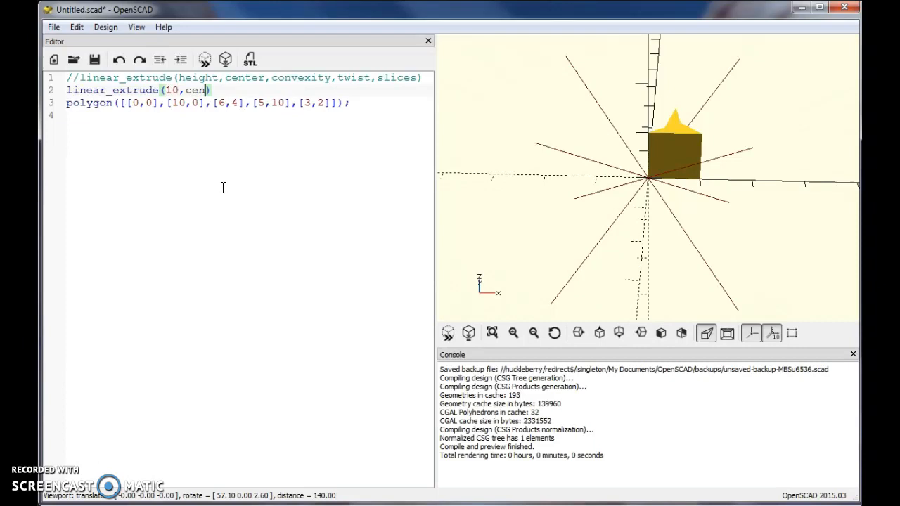
{"action": "type", "text": "ter"}
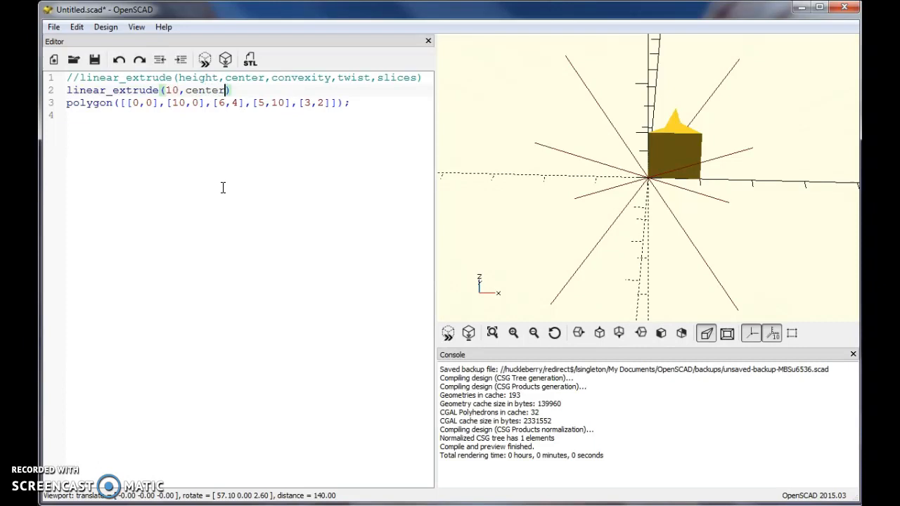
{"action": "type", "text": "tr"}
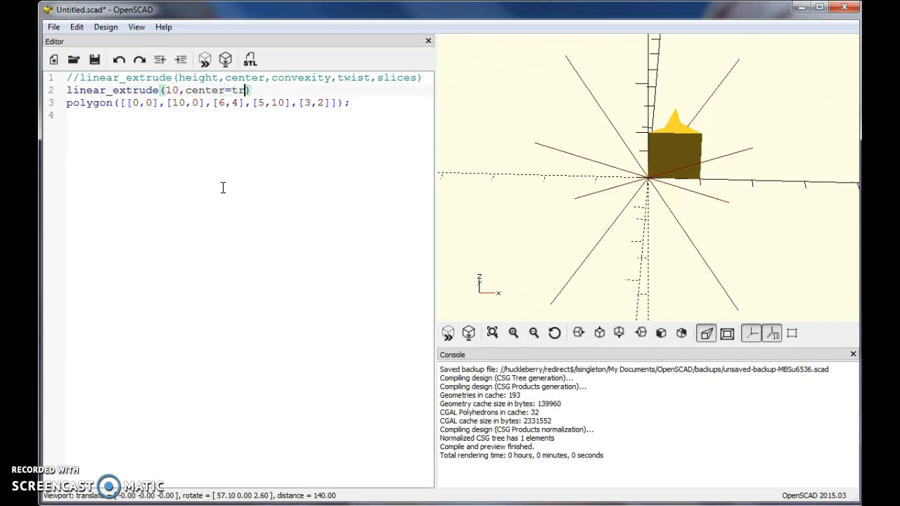
{"action": "type", "text": "ue"}
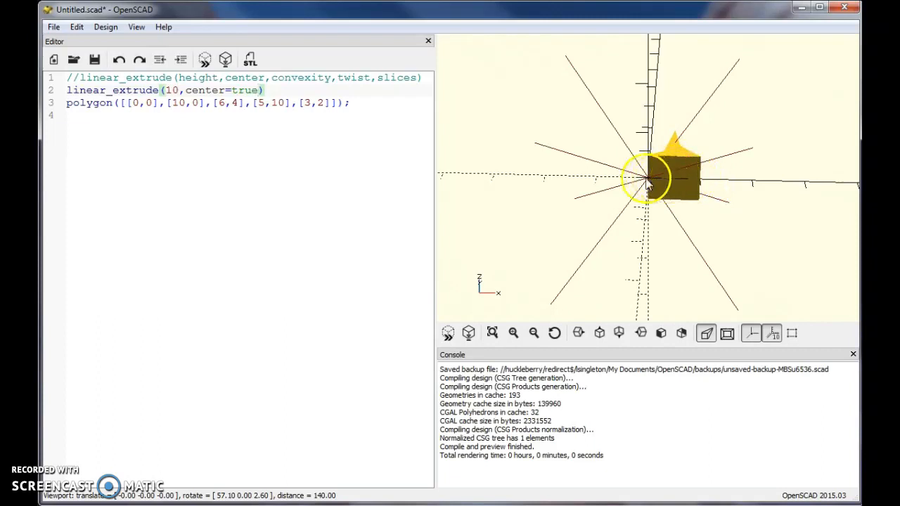
{"action": "mouse_move", "coordinate": [668, 183]}
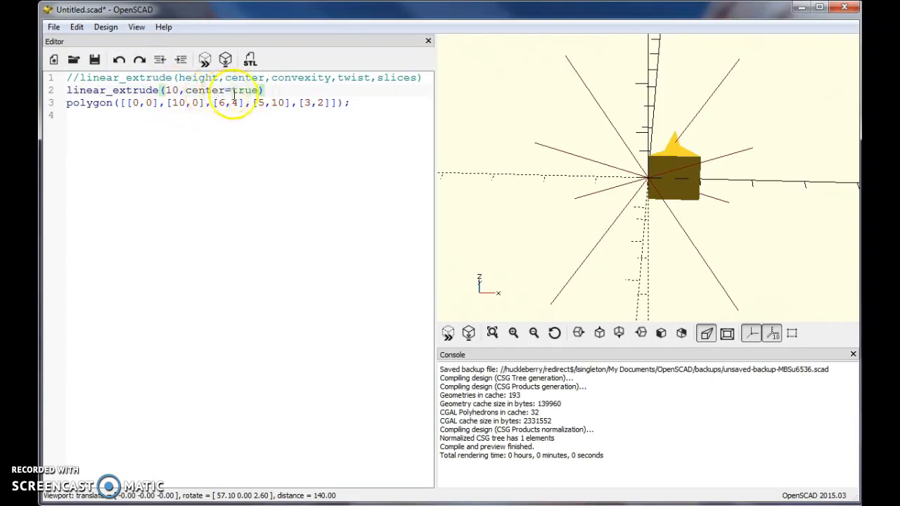
{"action": "mouse_move", "coordinate": [692, 190]}
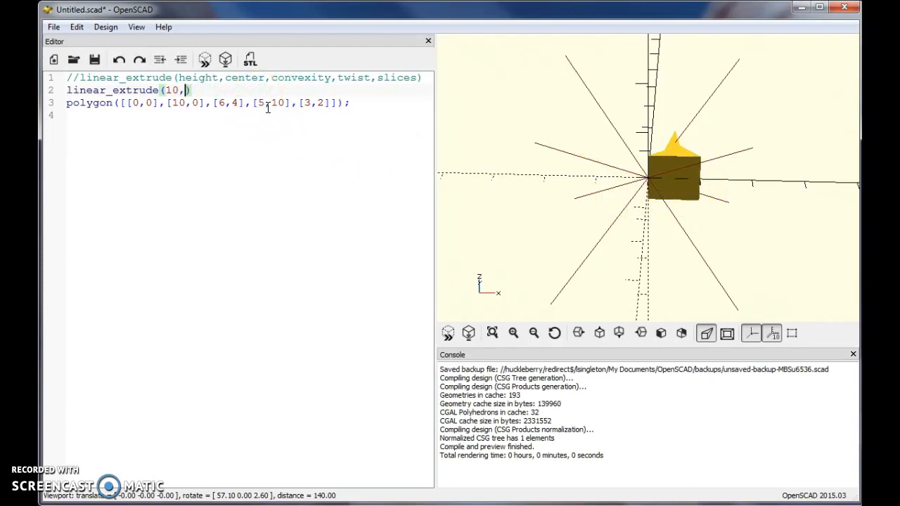
- Replace center=true with twist=90 in linear_extrude(10) and preview the twisted solid
{"action": "key", "text": "Backspace"}
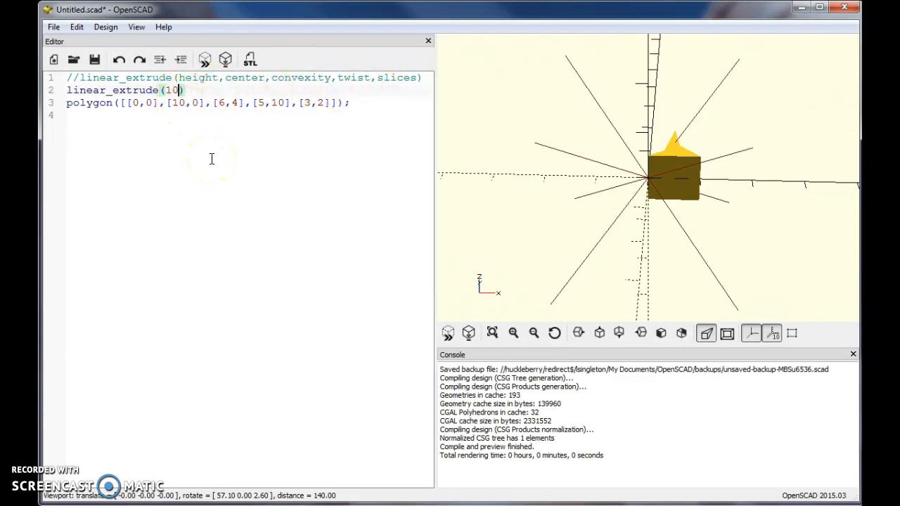
{"action": "type", "text": "t"}
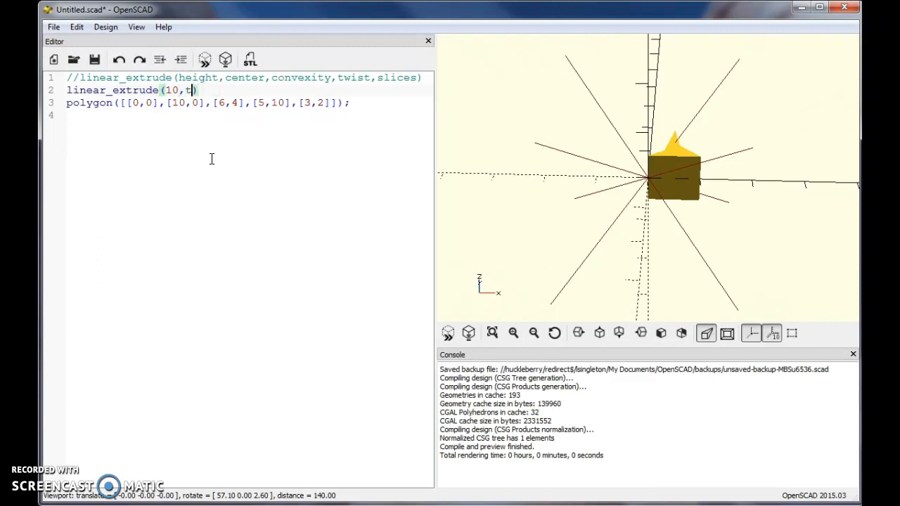
{"action": "type", "text": "wist="}
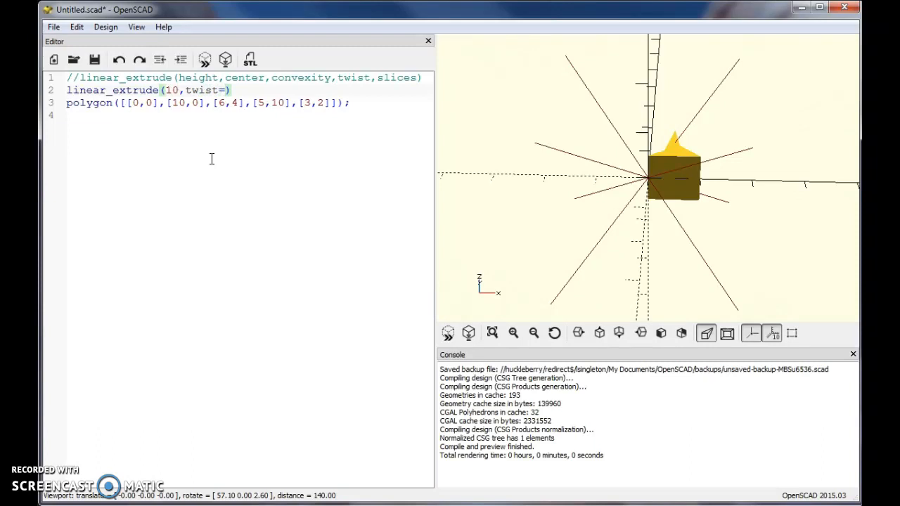
{"action": "type", "text": "90"}
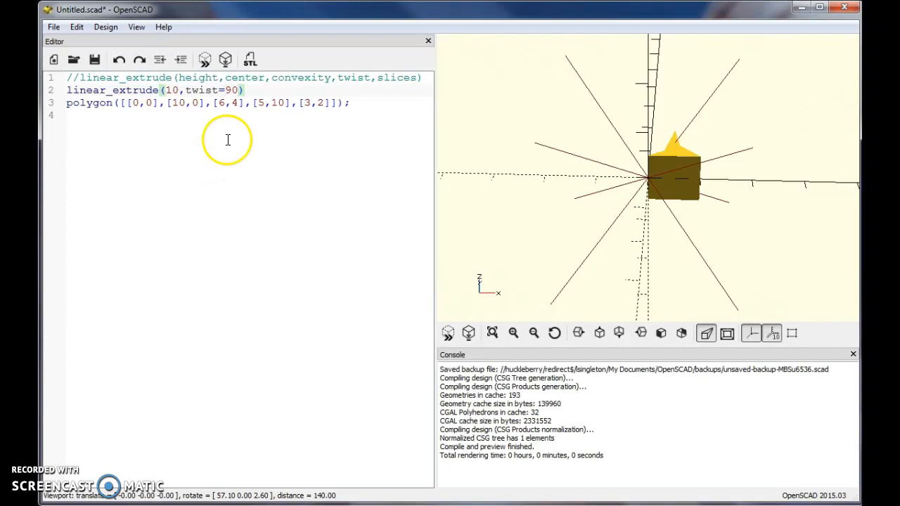
{"action": "left_click", "coordinate": [205, 59]}
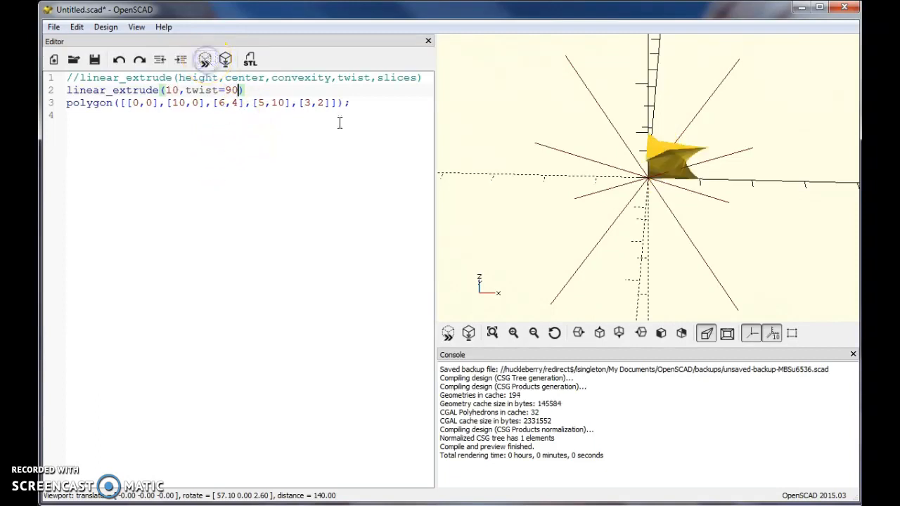
- Orbit the viewport to inspect the 90-degree twisted extrusion from several angles
{"action": "left_click_drag", "start_coordinate": [675, 162], "coordinate": [706, 148]}
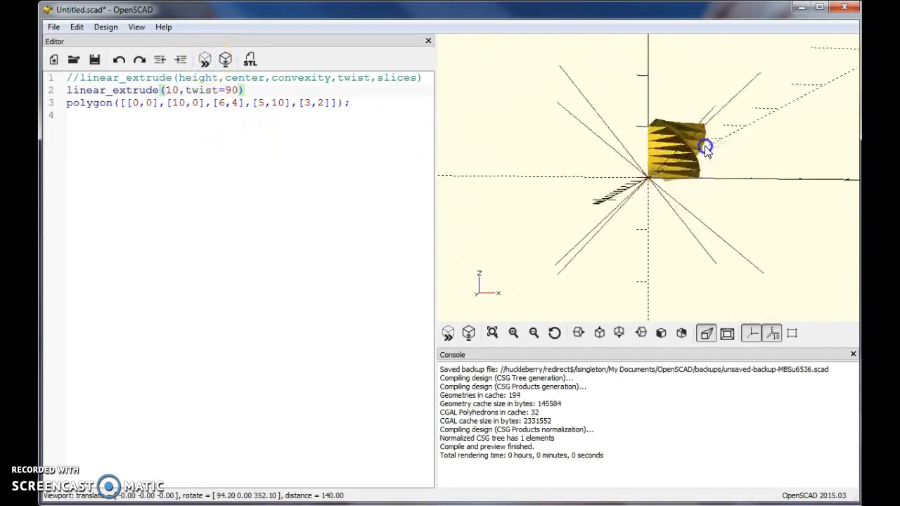
{"action": "left_click_drag", "start_coordinate": [706, 148], "coordinate": [790, 202]}
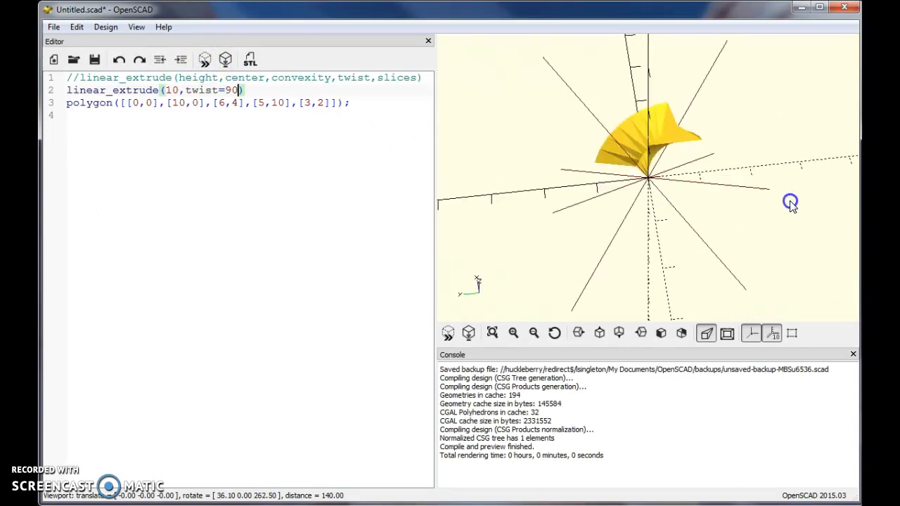
{"action": "left_click_drag", "start_coordinate": [791, 202], "coordinate": [647, 176]}
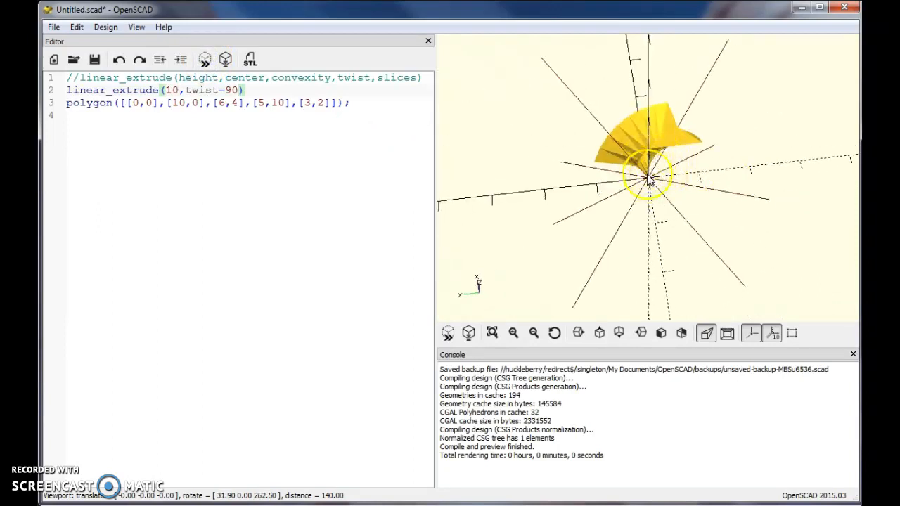
{"action": "mouse_move", "coordinate": [753, 174]}
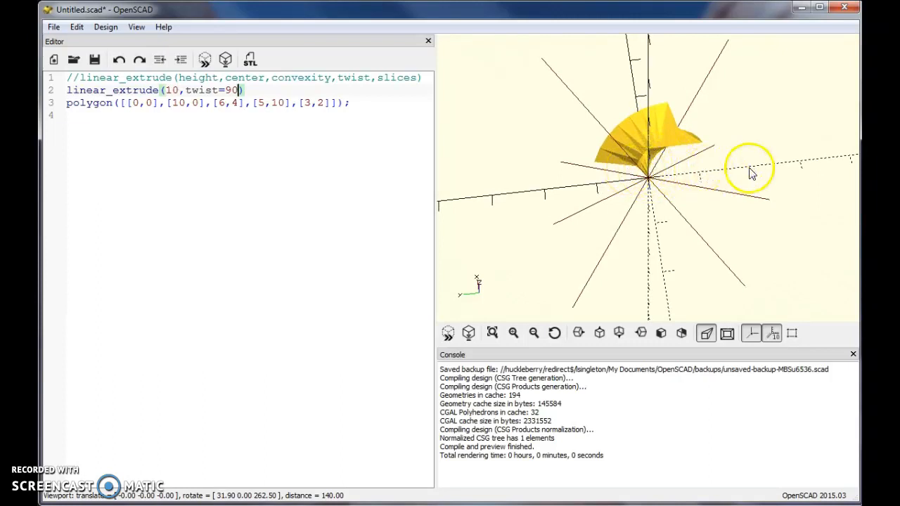
{"action": "left_click_drag", "start_coordinate": [749, 169], "coordinate": [672, 144]}
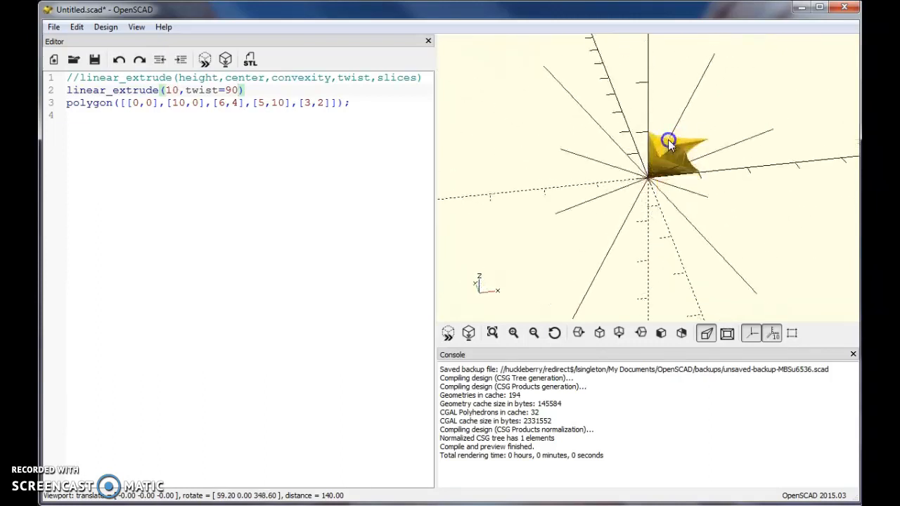
{"action": "left_click_drag", "start_coordinate": [669, 139], "coordinate": [682, 200]}
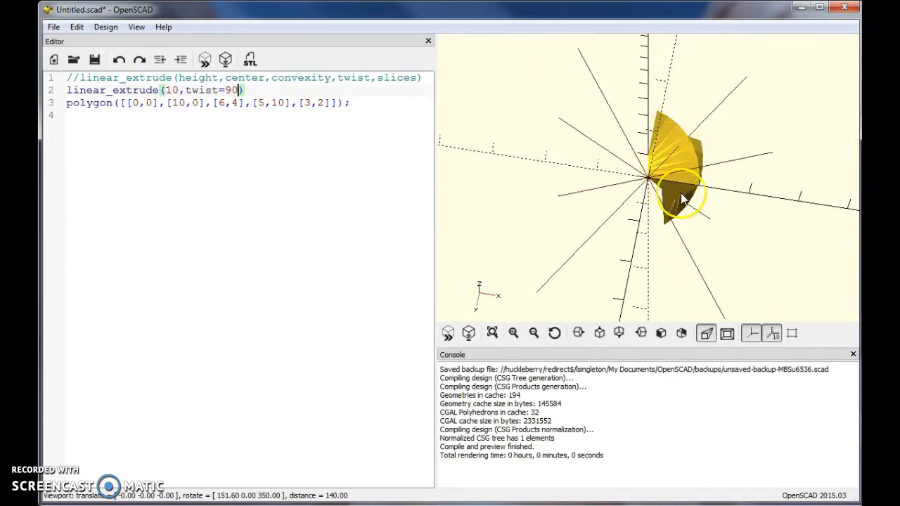
{"action": "left_click_drag", "start_coordinate": [682, 197], "coordinate": [743, 274]}
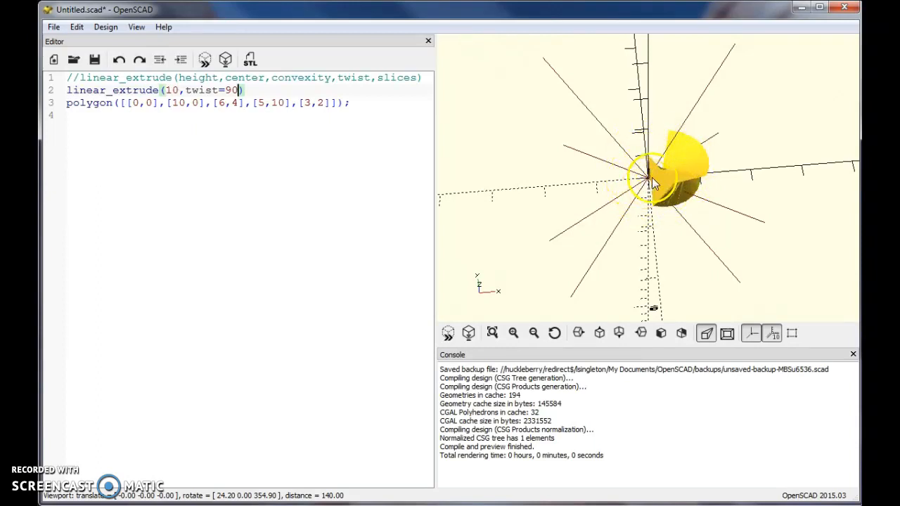
{"action": "left_click_drag", "start_coordinate": [653, 183], "coordinate": [766, 196]}
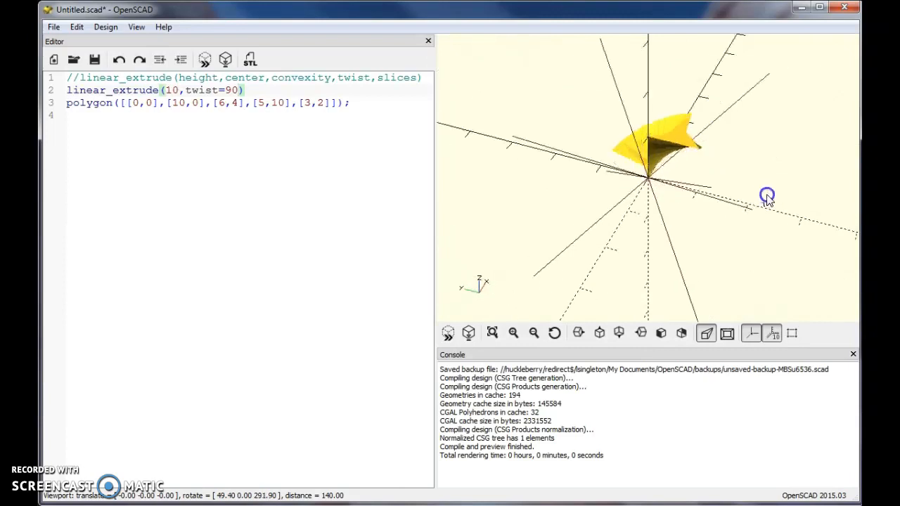
{"action": "left_click_drag", "start_coordinate": [766, 196], "coordinate": [675, 140]}
{"action": "type", "text": "36"}
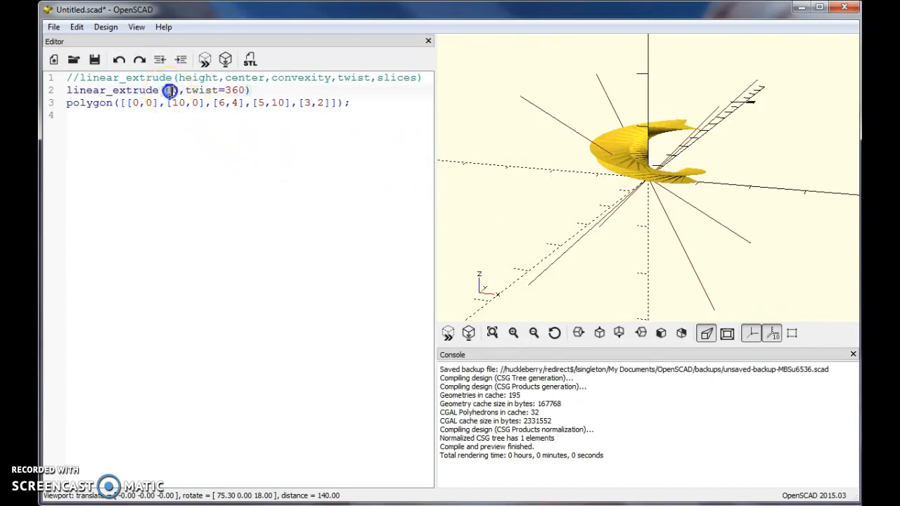
- Raise the extrusion height to 20 with twist=360, preview, and inspect the taller spiral
{"action": "type", "text": "20"}
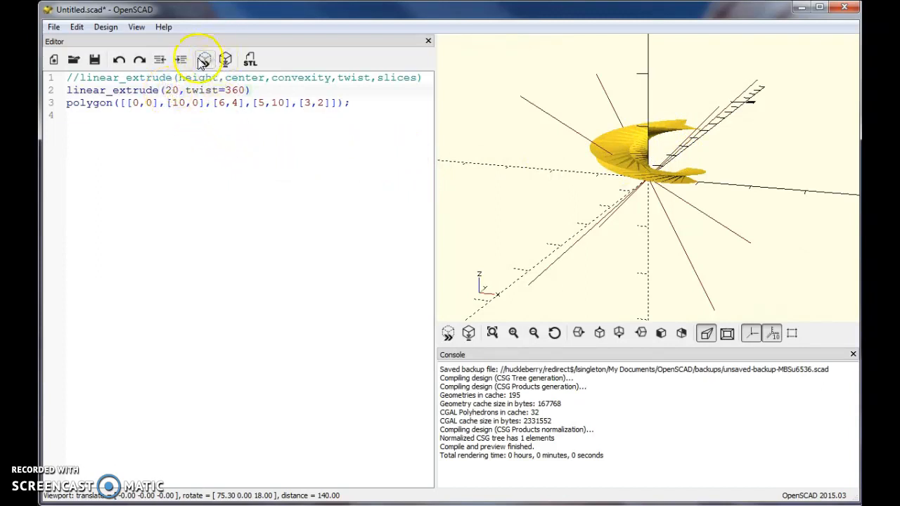
{"action": "left_click", "coordinate": [204, 59]}
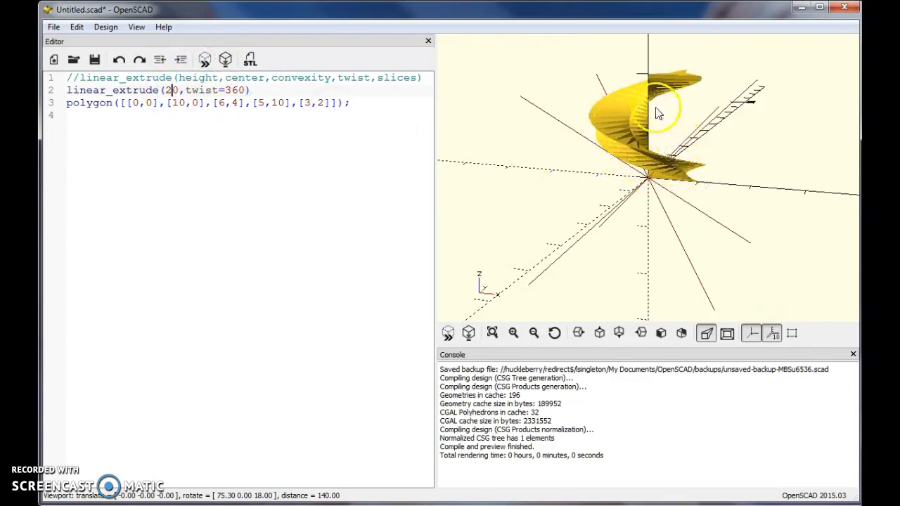
{"action": "left_click_drag", "start_coordinate": [661, 112], "coordinate": [779, 105]}
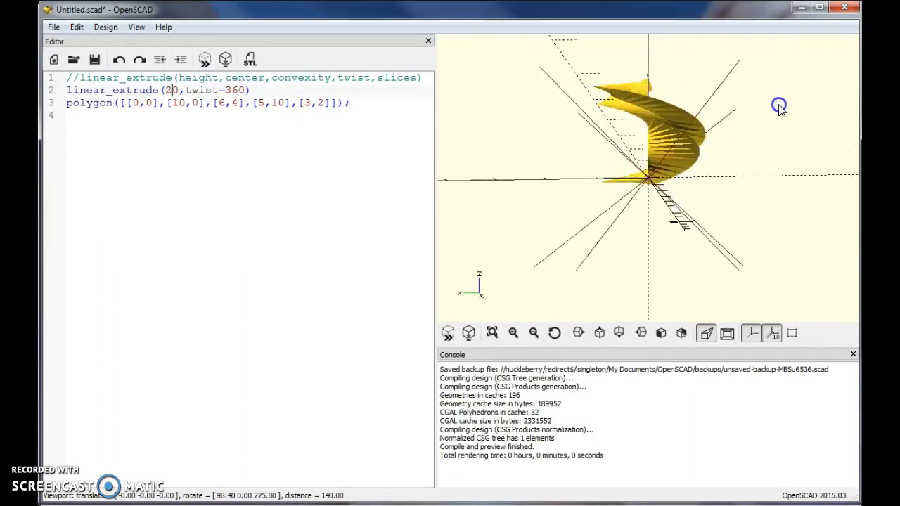
{"action": "left_click_drag", "start_coordinate": [779, 107], "coordinate": [664, 143]}
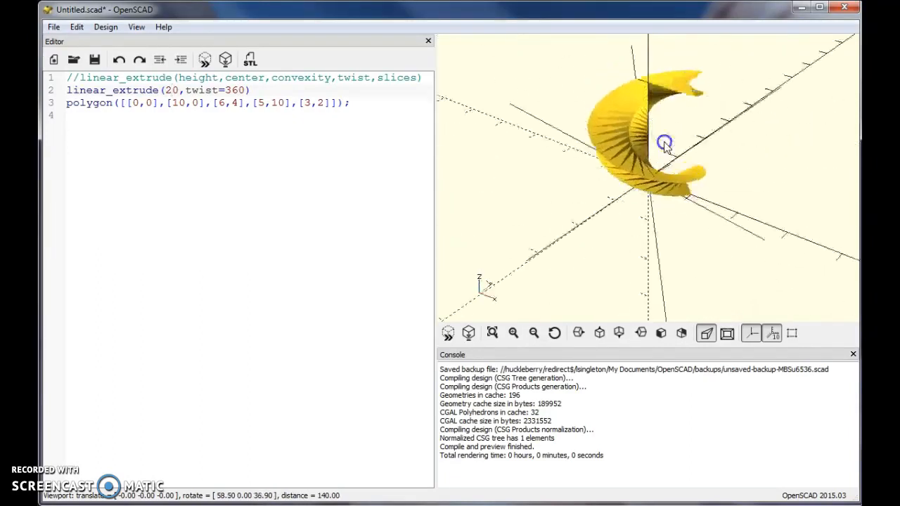
{"action": "left_click_drag", "start_coordinate": [664, 144], "coordinate": [630, 175]}
{"action": "type", "text": "-"}
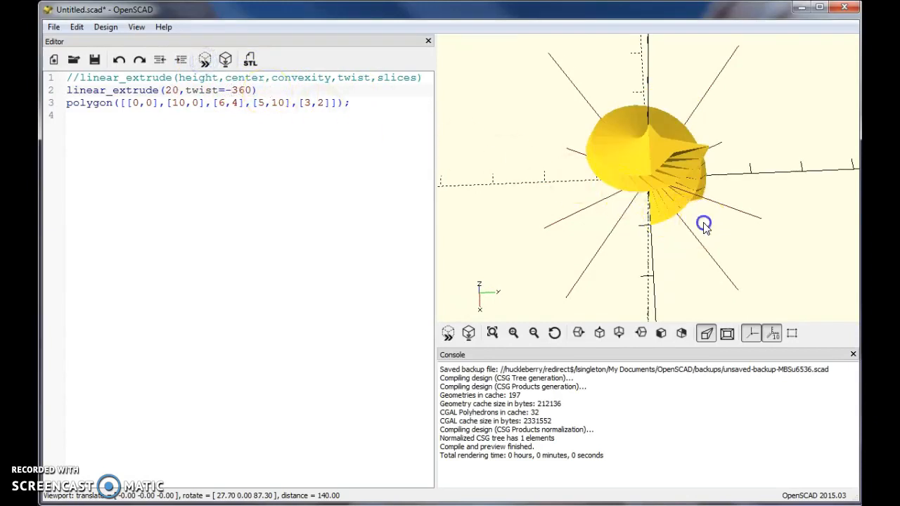
- Orbit the view around the reversed -360 twist spiral
{"action": "left_click_drag", "start_coordinate": [703, 224], "coordinate": [537, 188]}
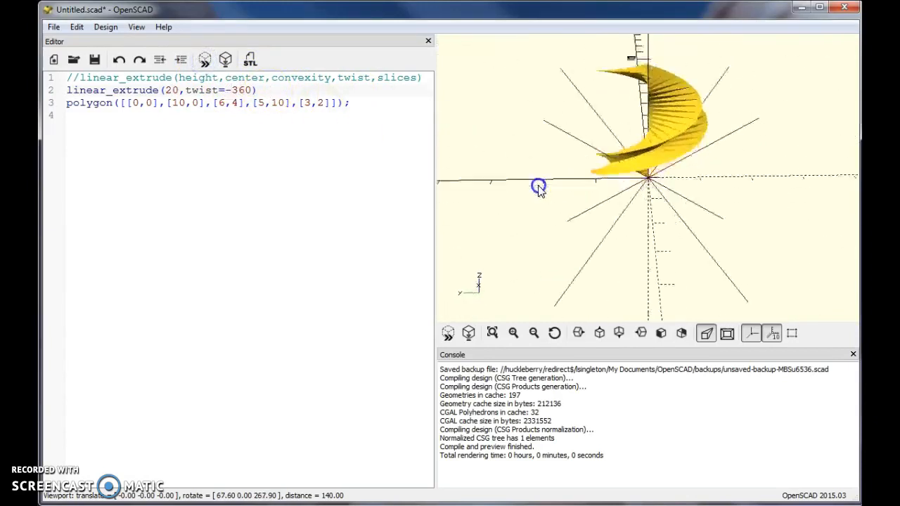
{"action": "left_click_drag", "start_coordinate": [537, 189], "coordinate": [664, 194]}
{"action": "type", "text": "t"}
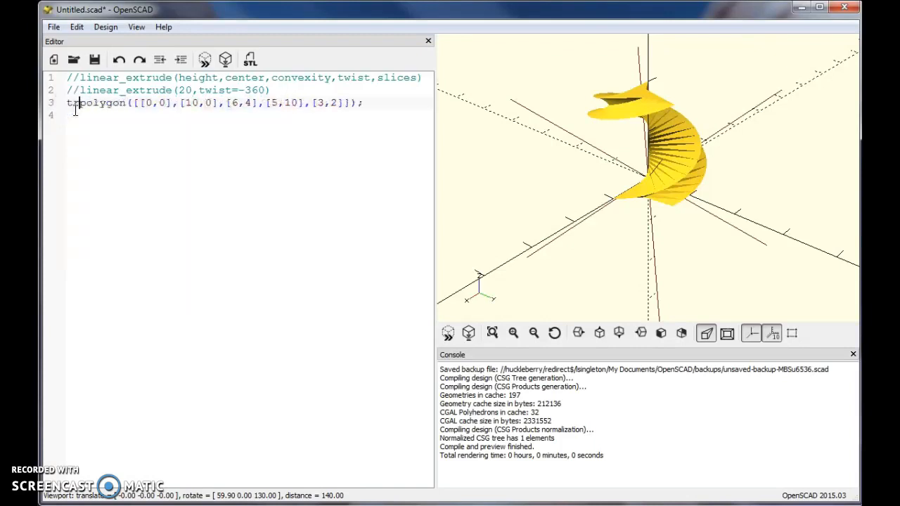
- Wrap the polygon in translate([5,0,0]) and preview the flat shape shifted 5 units along X
{"action": "type", "text": "ranslate"}
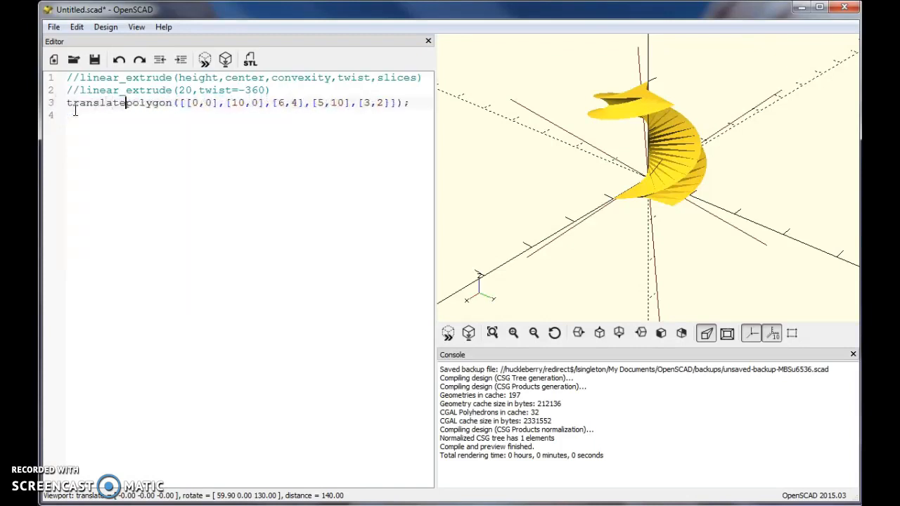
{"action": "type", "text": "("}
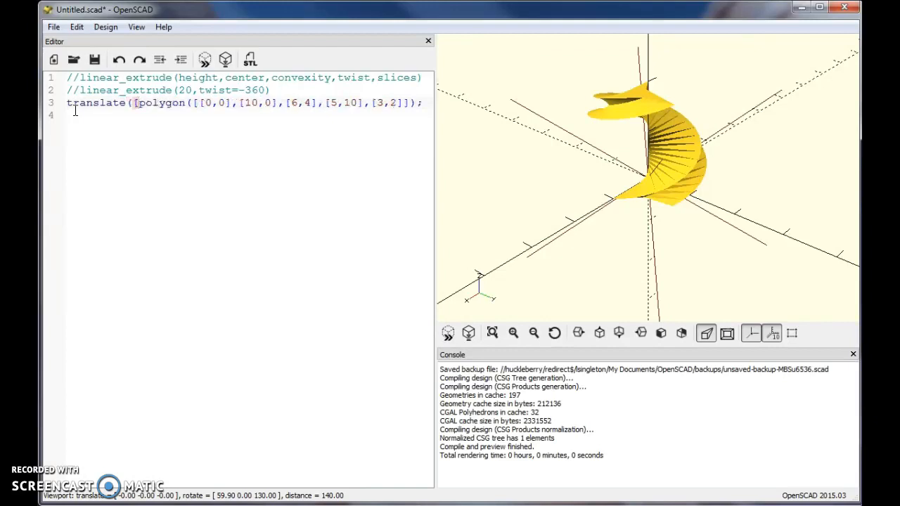
{"action": "type", "text": "[5,0,0]"}
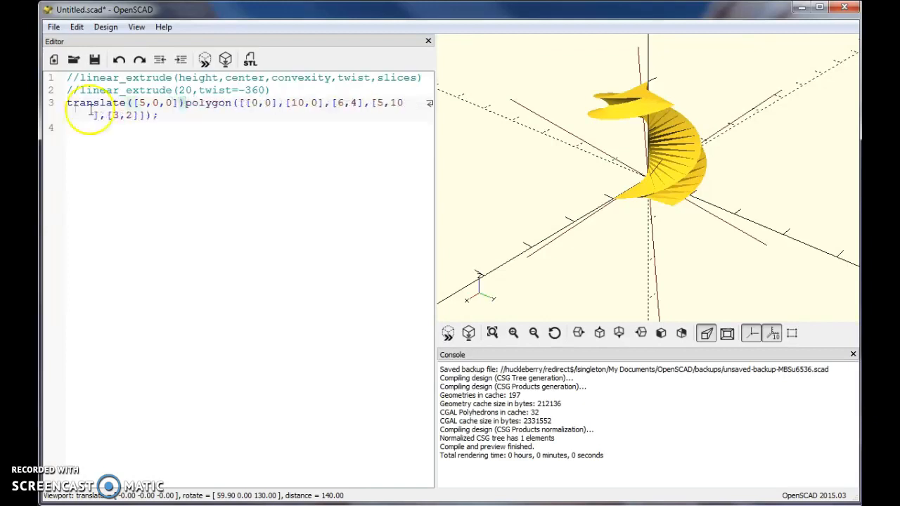
{"action": "left_click", "coordinate": [205, 59]}
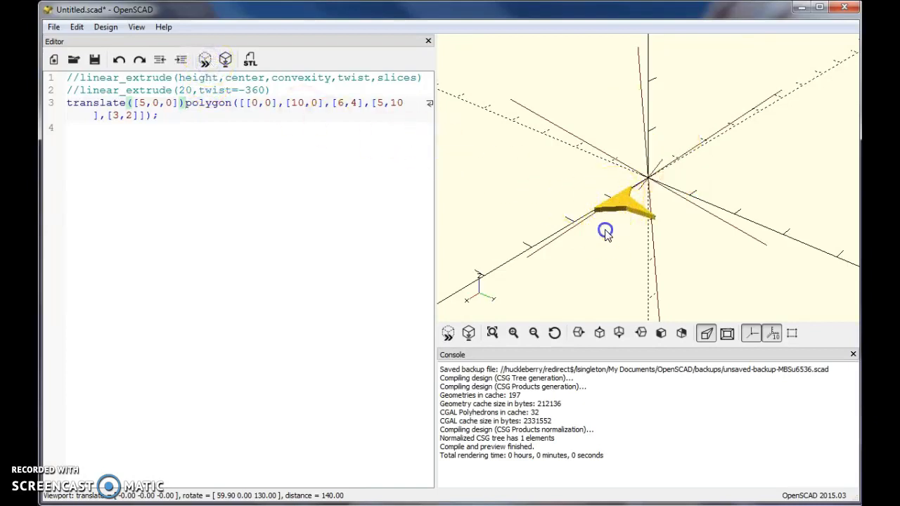
{"action": "left_click_drag", "start_coordinate": [606, 231], "coordinate": [691, 176]}
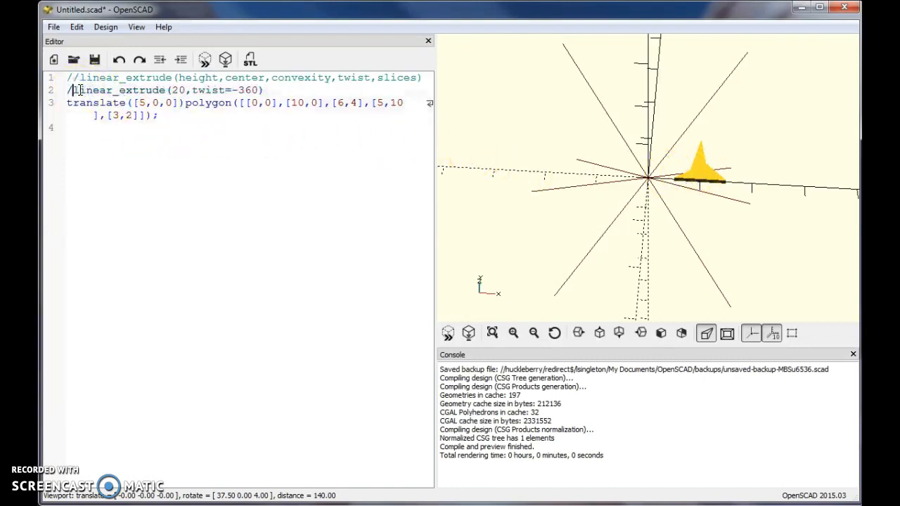
- Preview linear_extrude(20,twist=-360) on the shifted polygon and inspect the hollow spiral ring
{"action": "left_click", "coordinate": [206, 59]}
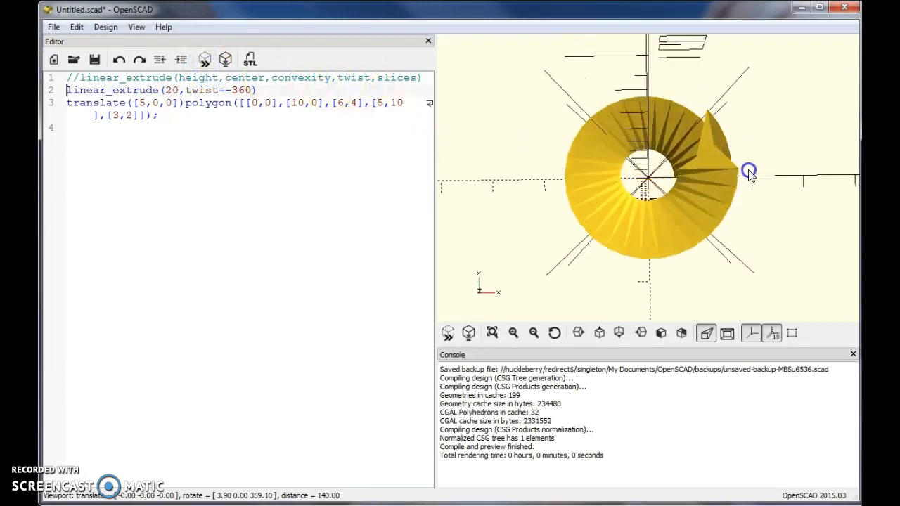
{"action": "left_click_drag", "start_coordinate": [748, 171], "coordinate": [661, 180]}
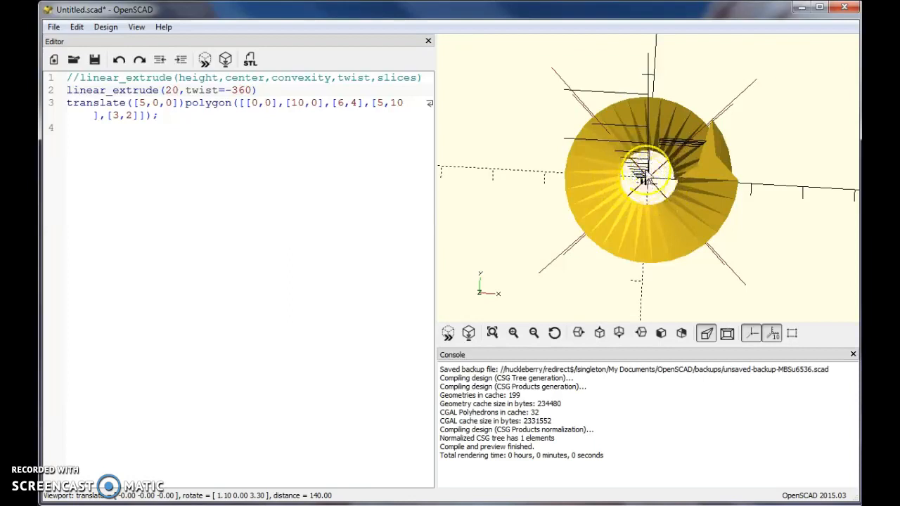
{"action": "left_click_drag", "start_coordinate": [646, 176], "coordinate": [746, 168]}
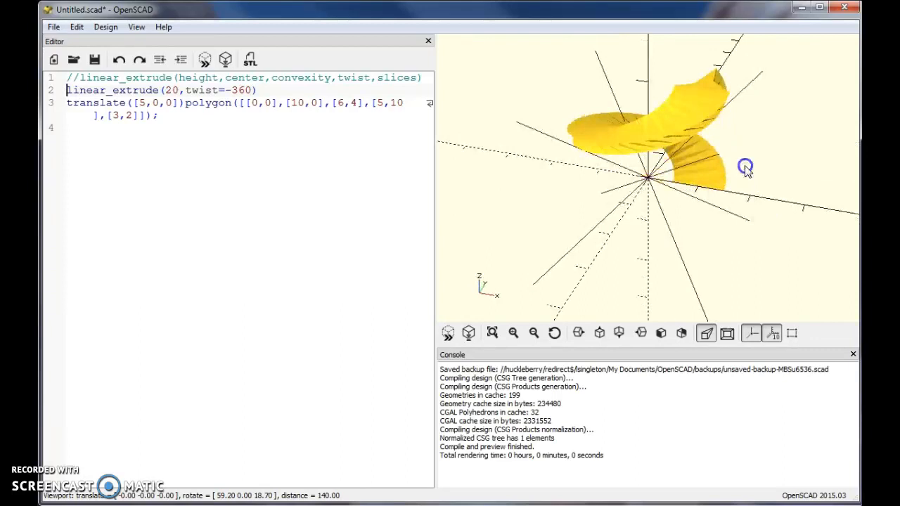
{"action": "left_click_drag", "start_coordinate": [746, 167], "coordinate": [647, 84]}
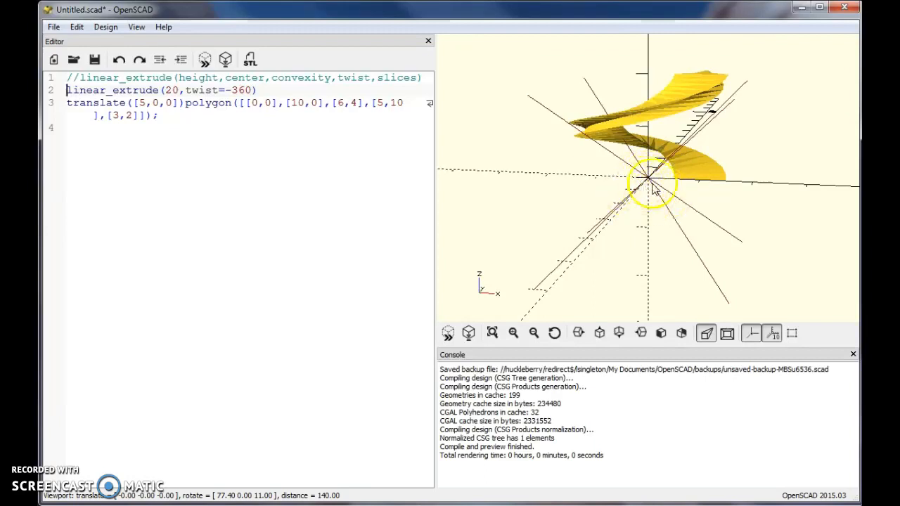
{"action": "left_click_drag", "start_coordinate": [654, 190], "coordinate": [664, 195]}
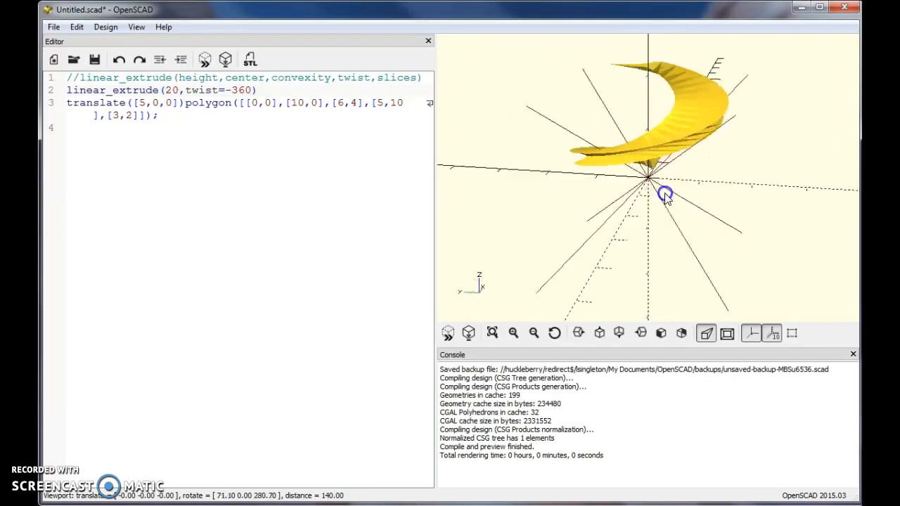
{"action": "left_click_drag", "start_coordinate": [664, 196], "coordinate": [568, 244]}
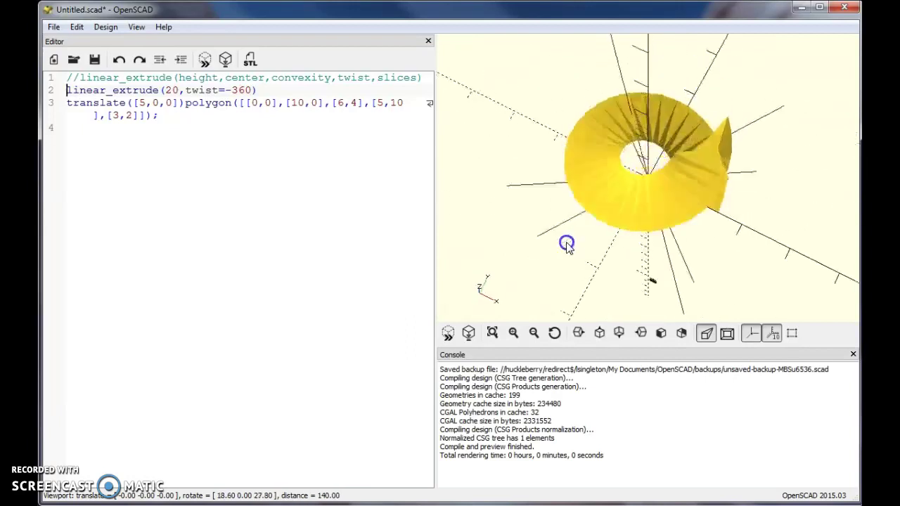
{"action": "left_click_drag", "start_coordinate": [567, 245], "coordinate": [517, 205]}
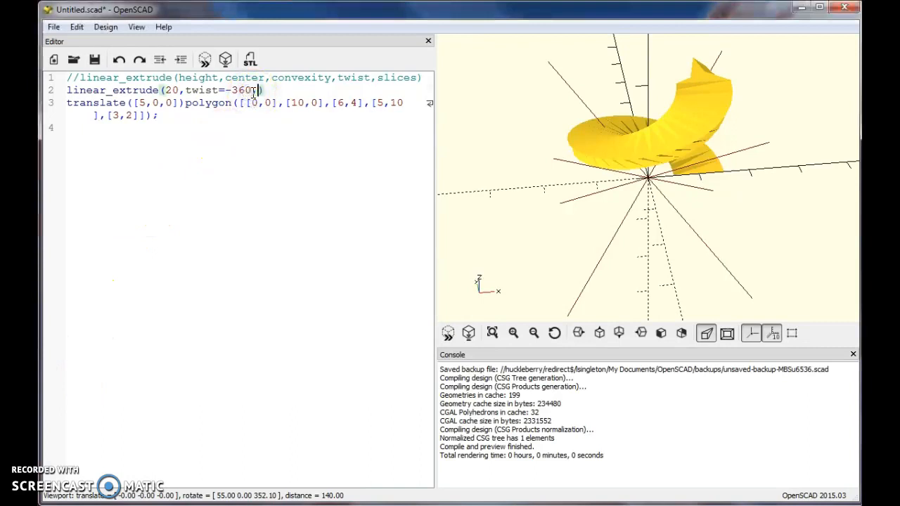
- Add a slices argument (10, then 100) to the -360 twist and inspect the smoother spiral
{"action": "type", "text": ",slices"}
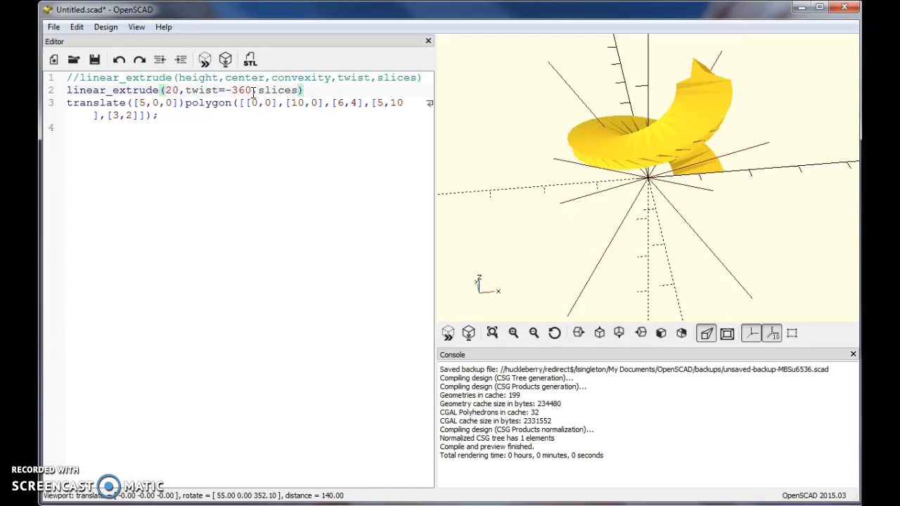
{"action": "type", "text": "="}
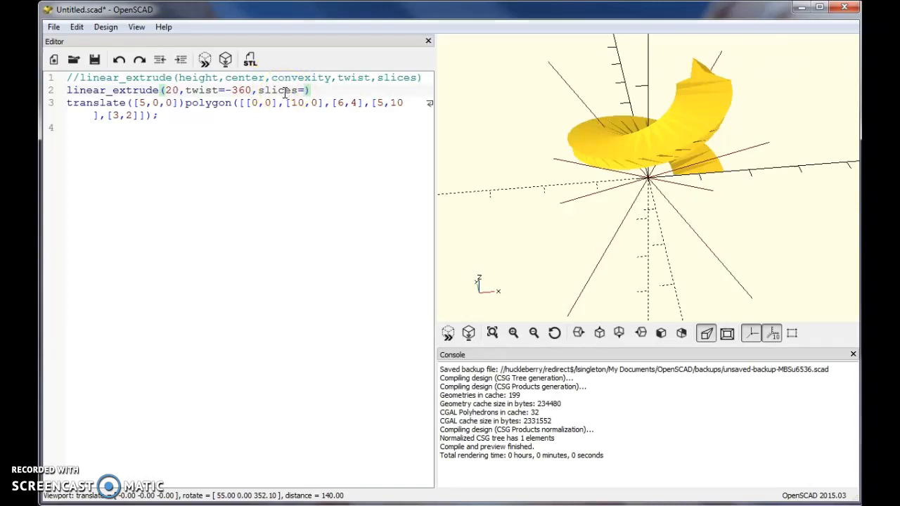
{"action": "type", "text": "10"}
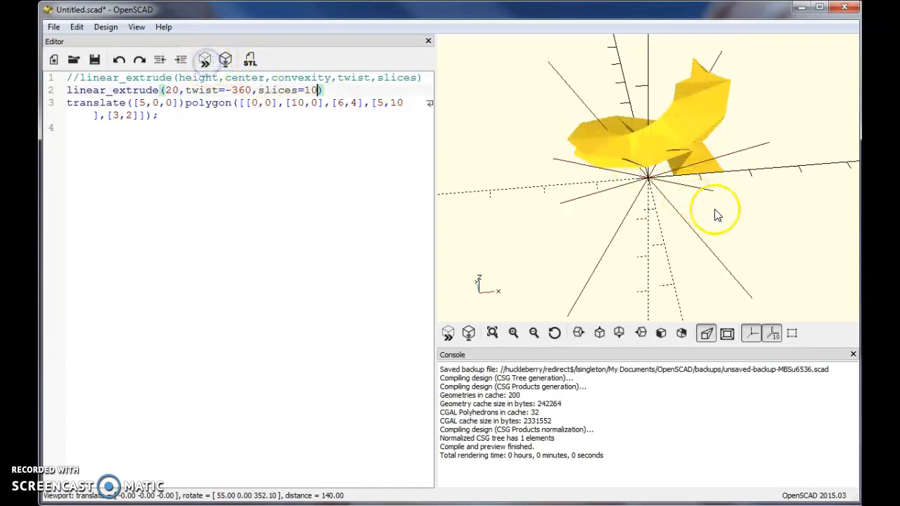
{"action": "left_click_drag", "start_coordinate": [718, 210], "coordinate": [682, 175]}
{"action": "type", "text": "0"}
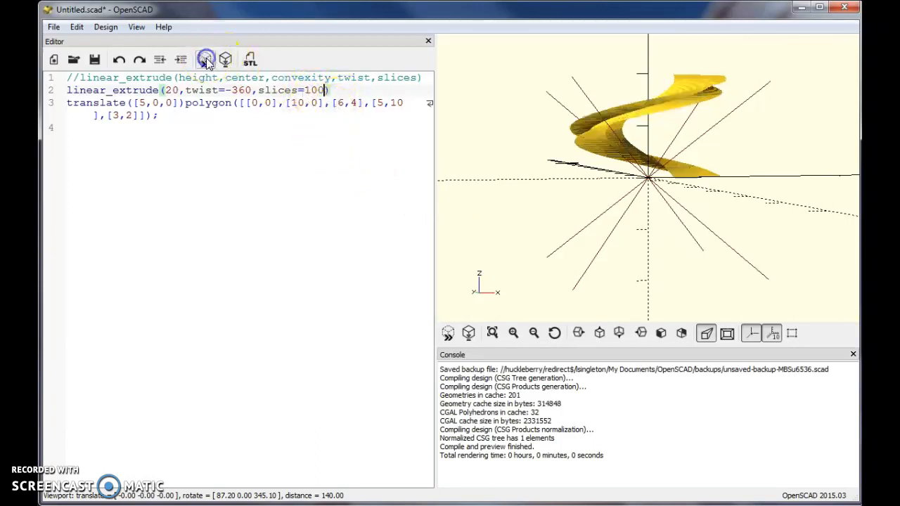
{"action": "left_click_drag", "start_coordinate": [668, 176], "coordinate": [664, 155]}
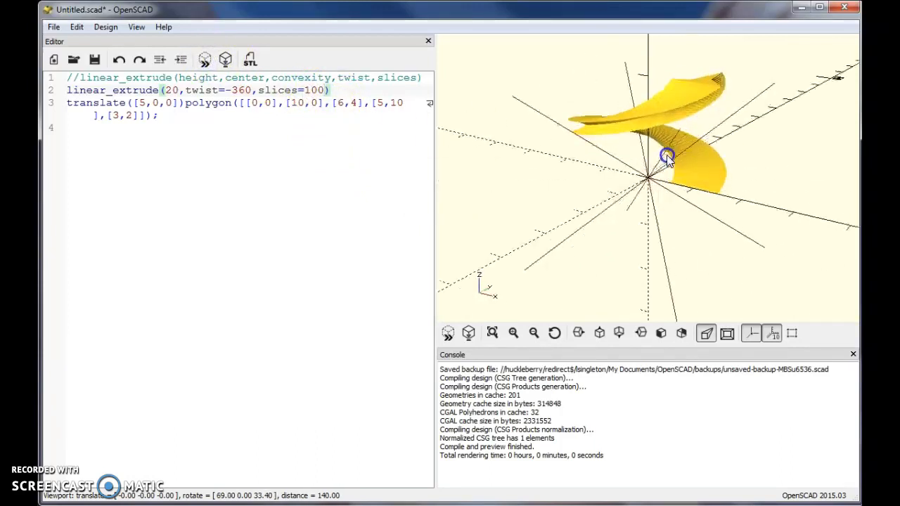
{"action": "left_click_drag", "start_coordinate": [666, 155], "coordinate": [758, 157]}
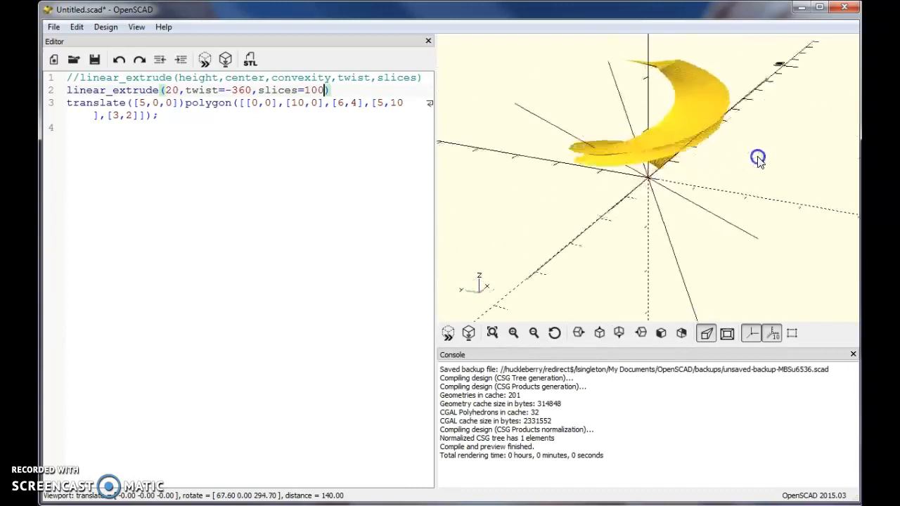
{"action": "left_click_drag", "start_coordinate": [758, 157], "coordinate": [686, 167]}
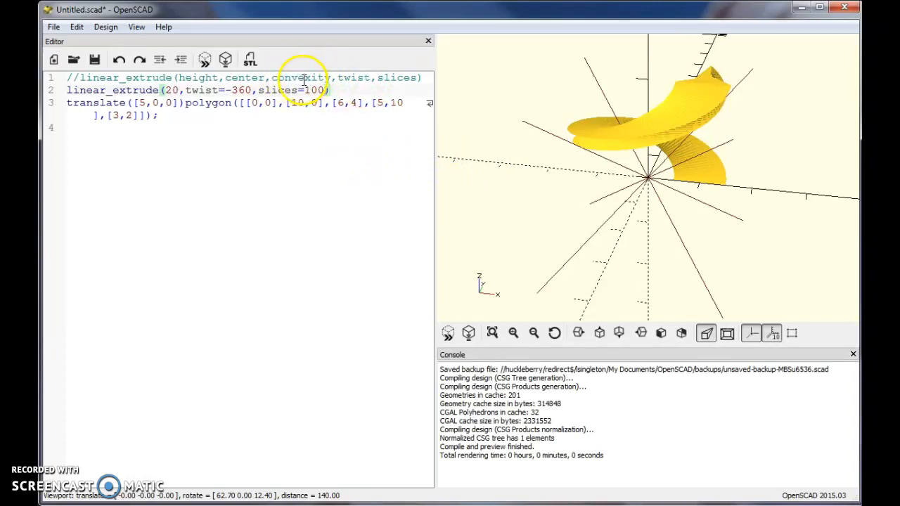
{"action": "mouse_move", "coordinate": [712, 166]}
{"action": "type", "text": ","}
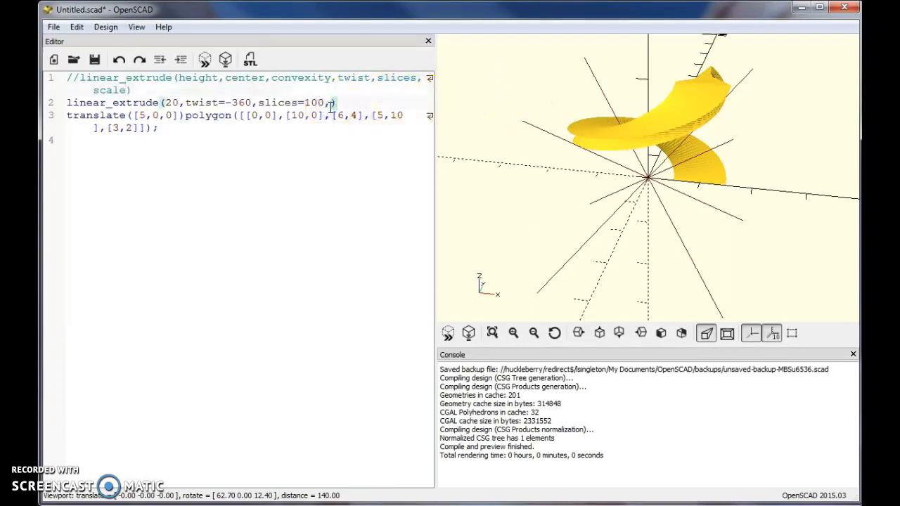
- Remove twist=-360 and add scale=2, then inspect the prism flaring to twice its size at the top
{"action": "type", "text": "scale="}
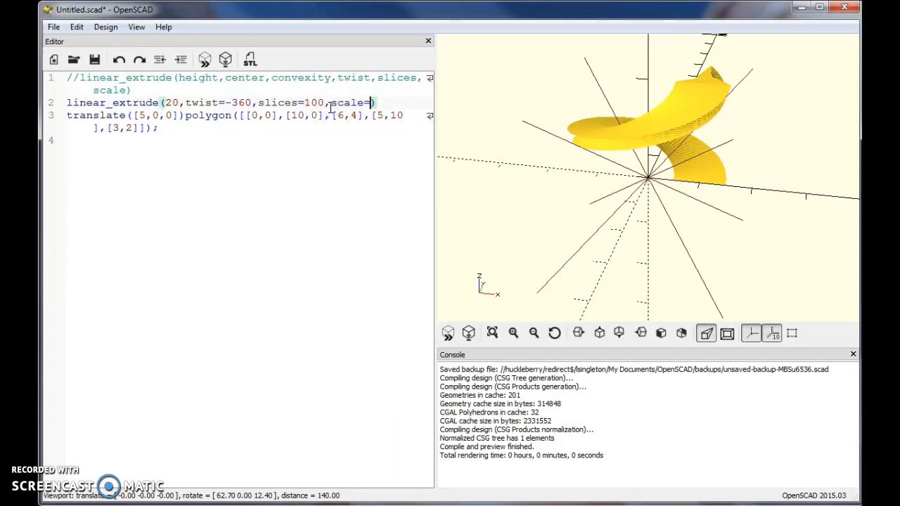
{"action": "type", "text": "2"}
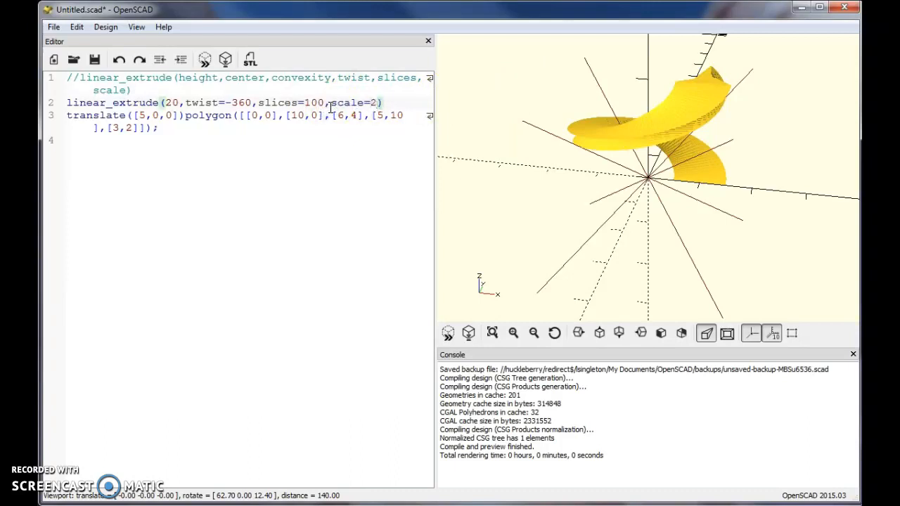
{"action": "double_click", "coordinate": [242, 103]}
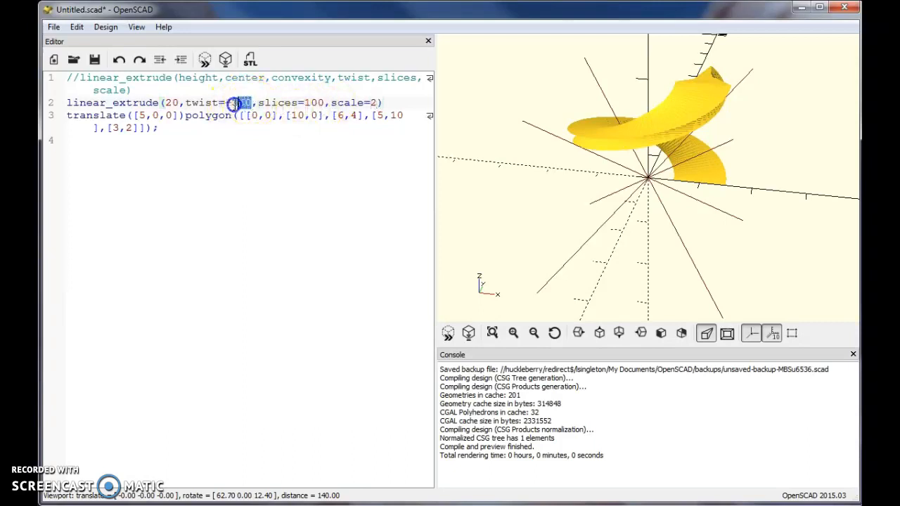
{"action": "key", "text": "Delete"}
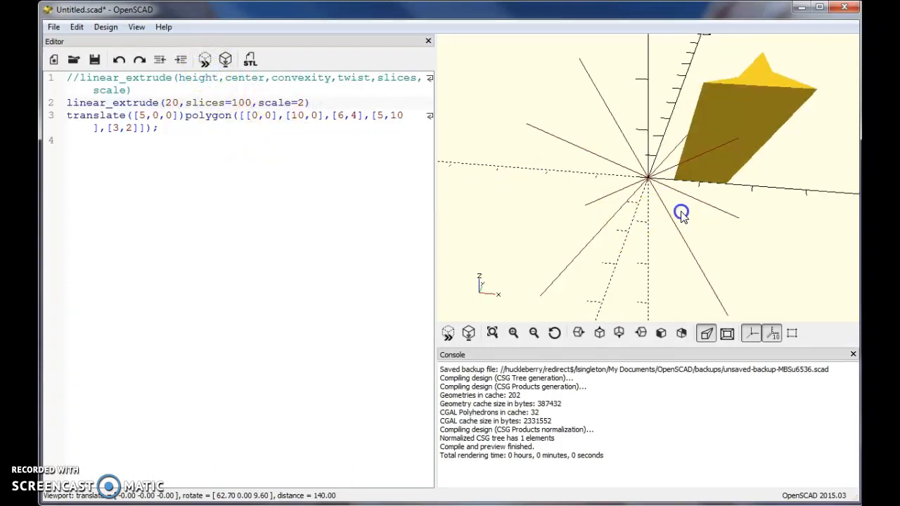
{"action": "left_click_drag", "start_coordinate": [682, 214], "coordinate": [689, 224]}
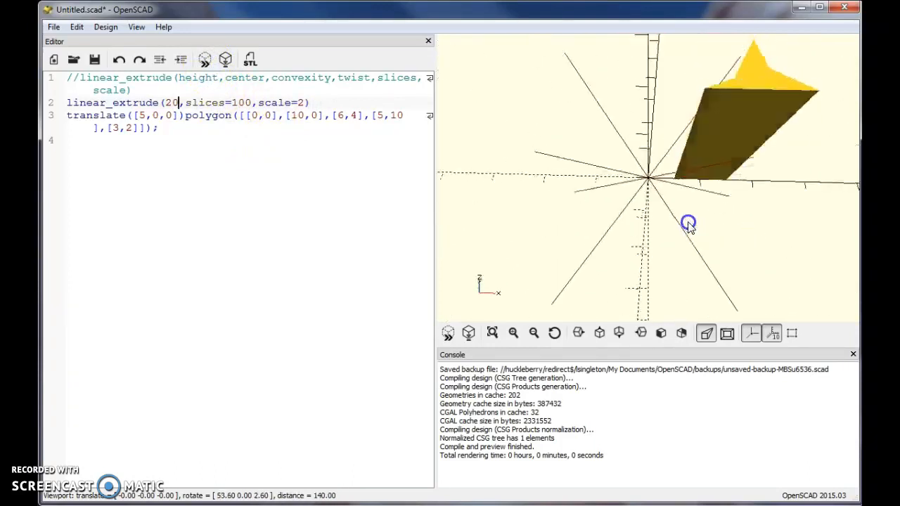
{"action": "left_click_drag", "start_coordinate": [689, 224], "coordinate": [700, 194]}
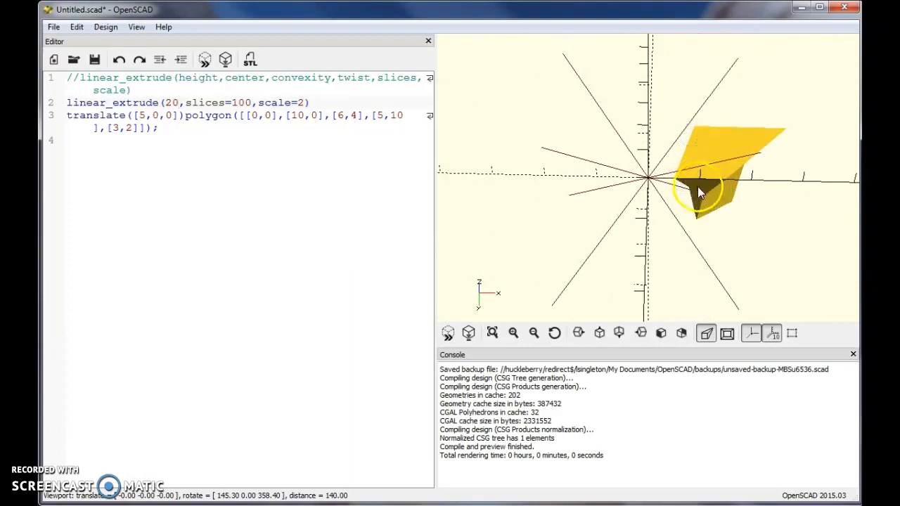
{"action": "left_click_drag", "start_coordinate": [703, 190], "coordinate": [766, 242]}
{"action": "type", "text": "["}
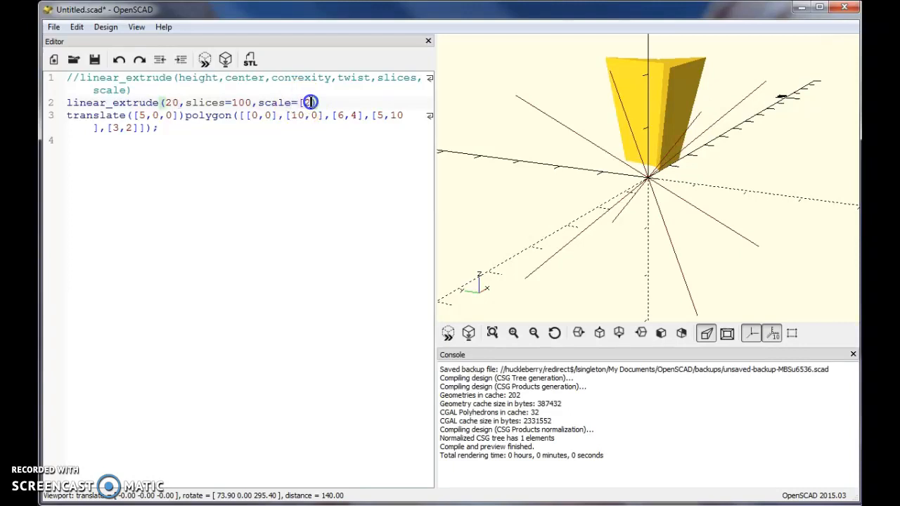
- Change scale to the vector [2,1,1], then [2,1], and inspect the prism flaring along X only
{"action": "type", "text": "2"}
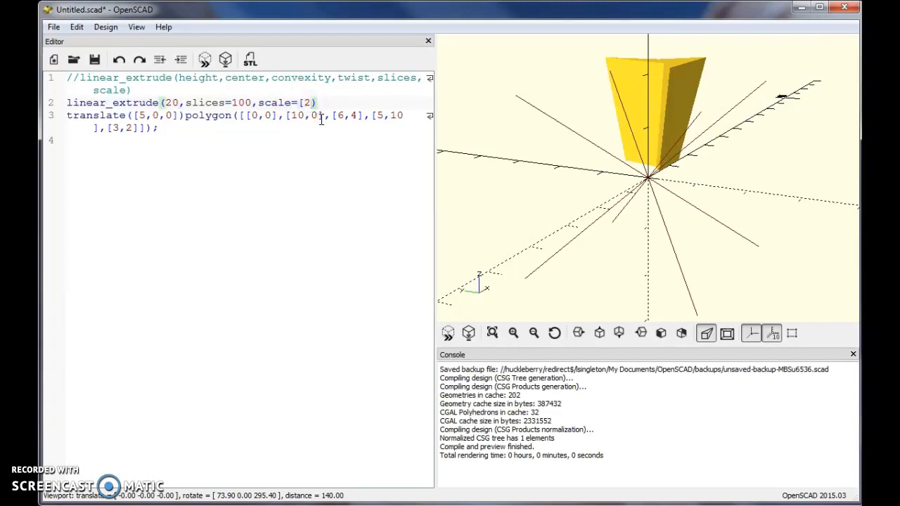
{"action": "type", "text": ","}
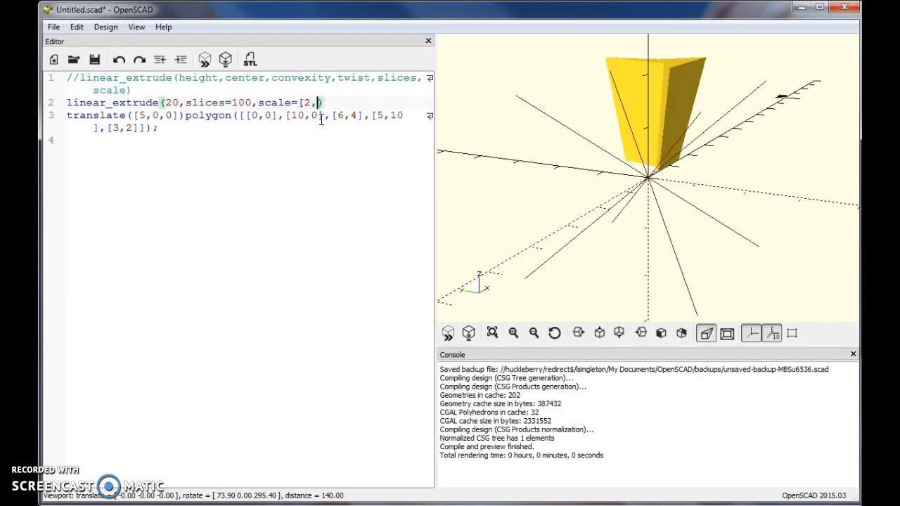
{"action": "type", "text": "1,1]"}
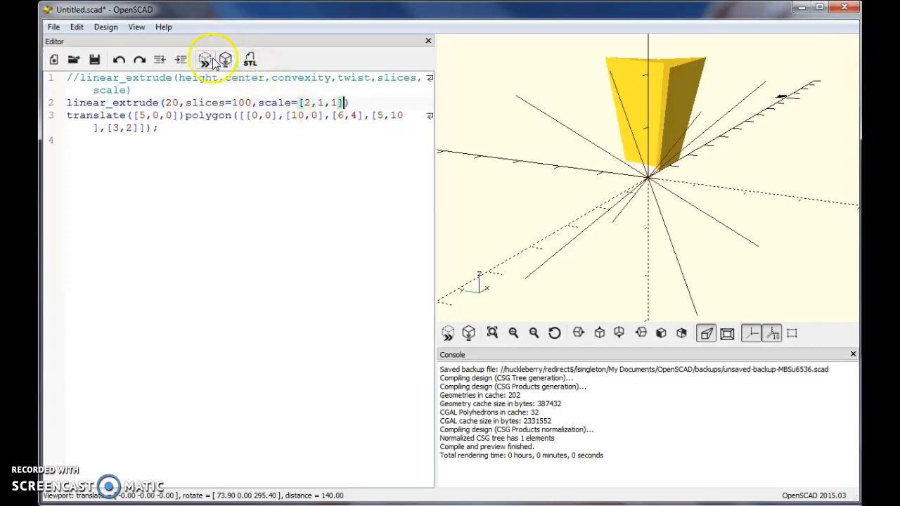
{"action": "left_click_drag", "start_coordinate": [654, 175], "coordinate": [715, 164]}
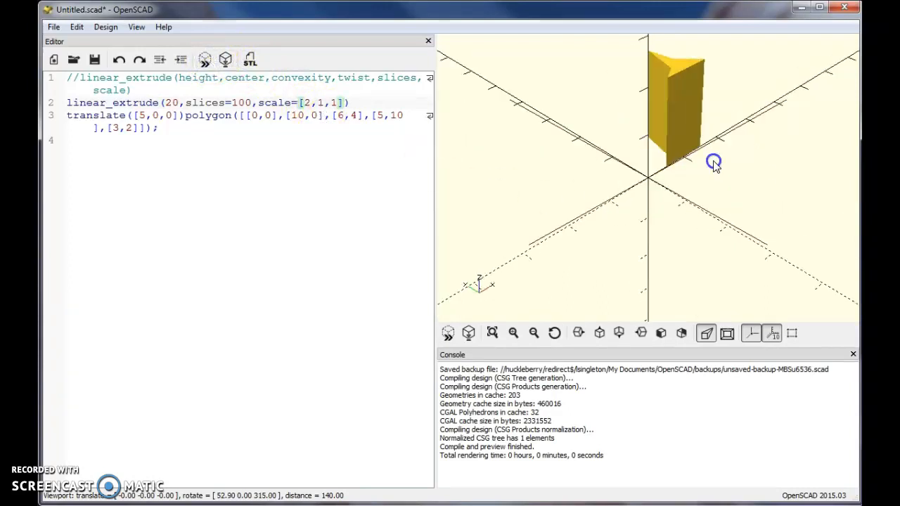
{"action": "left_click_drag", "start_coordinate": [714, 162], "coordinate": [654, 211]}
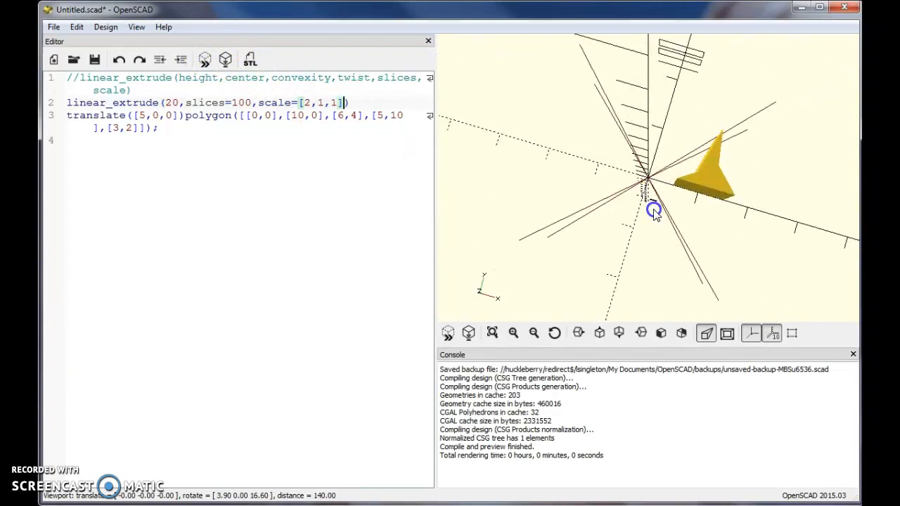
{"action": "left_click_drag", "start_coordinate": [654, 211], "coordinate": [588, 107]}
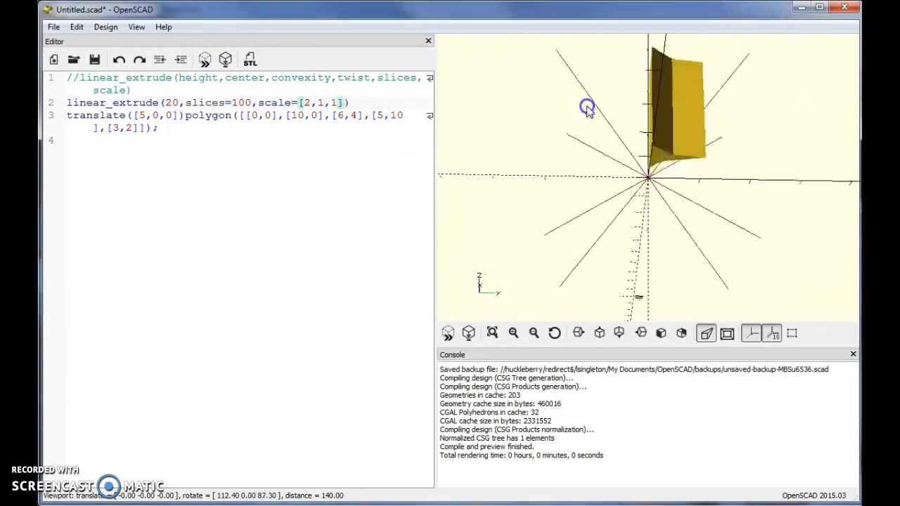
{"action": "left_click_drag", "start_coordinate": [588, 107], "coordinate": [673, 158]}
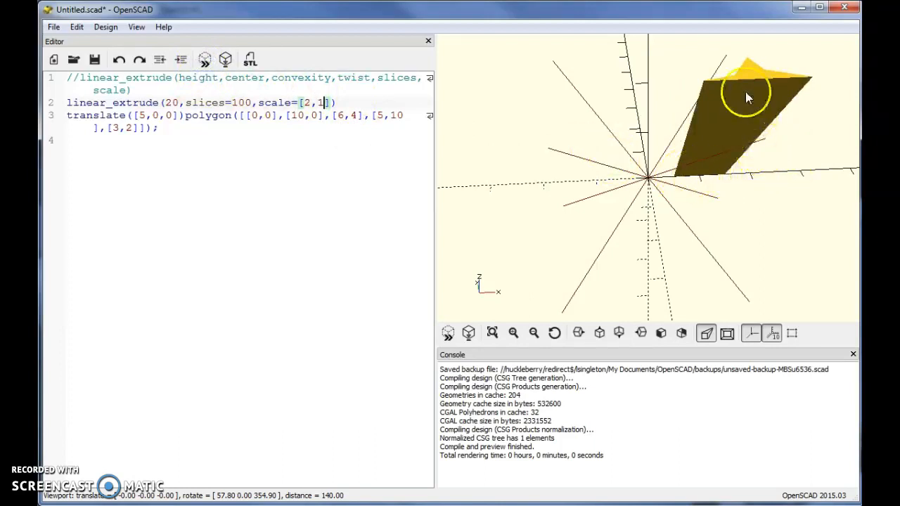
{"action": "mouse_move", "coordinate": [739, 92]}
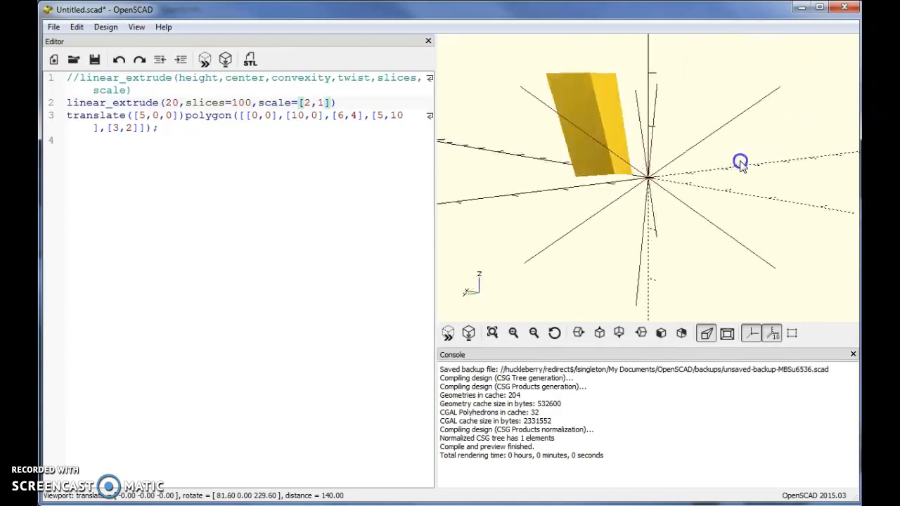
{"action": "left_click_drag", "start_coordinate": [740, 160], "coordinate": [617, 172]}
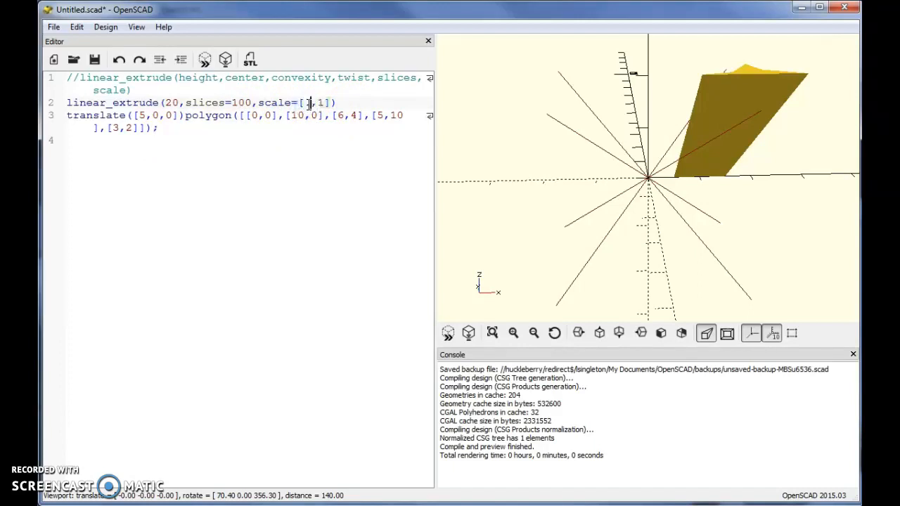
- Change the extrusion's scale to [.5,1] so the prism narrows to half along X, and preview it
{"action": "type", "text": ".5"}
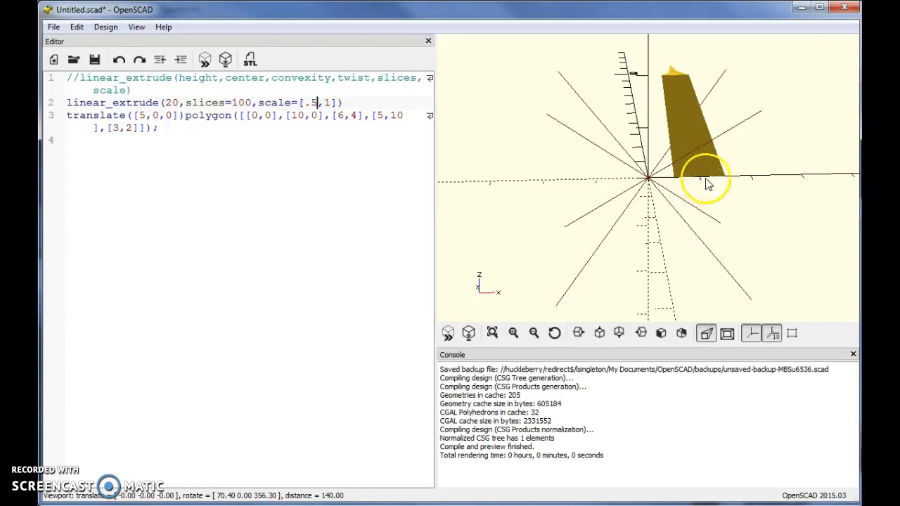
{"action": "mouse_move", "coordinate": [703, 182]}
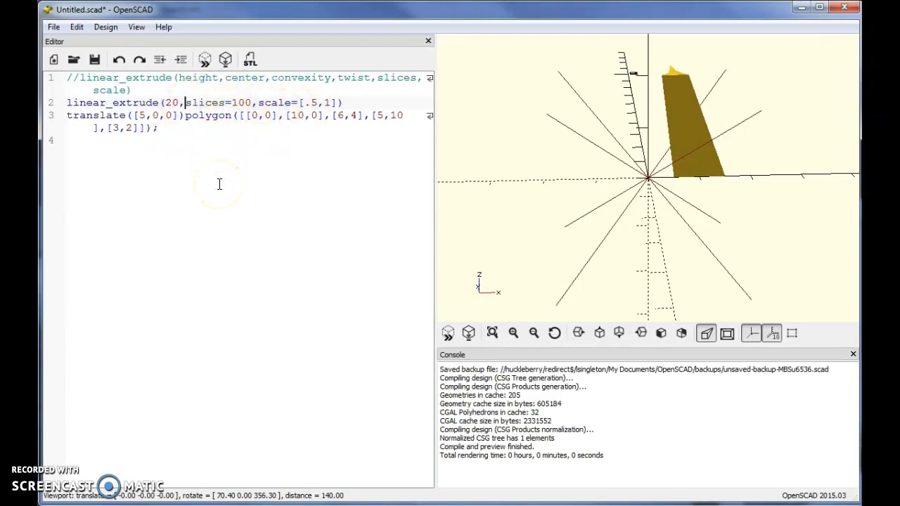
- Add twist=60 to the half-scaled linear_extrude and preview the gently twisted prism from several angles
{"action": "type", "text": "twist="}
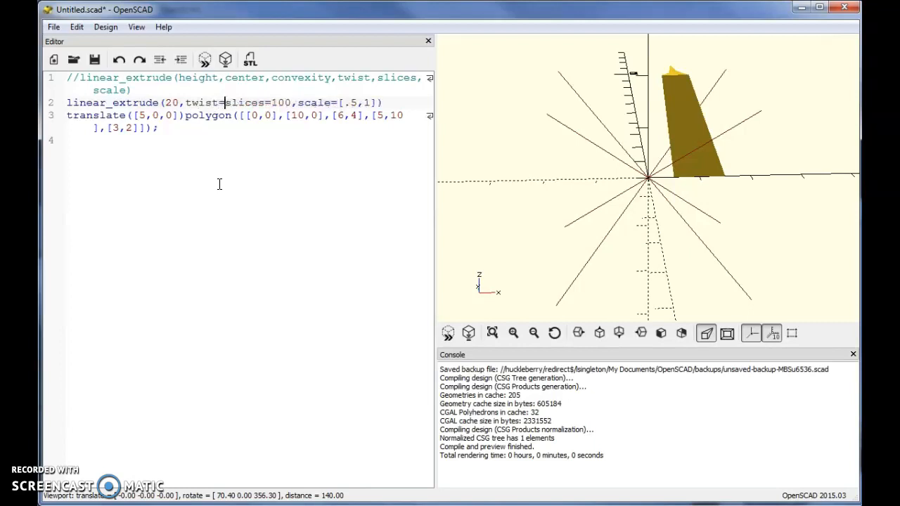
{"action": "type", "text": "60,"}
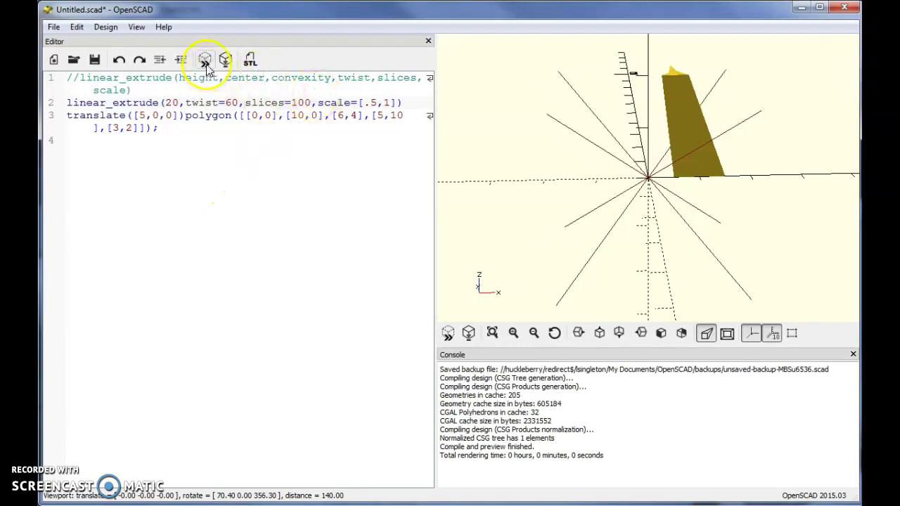
{"action": "left_click", "coordinate": [204, 59]}
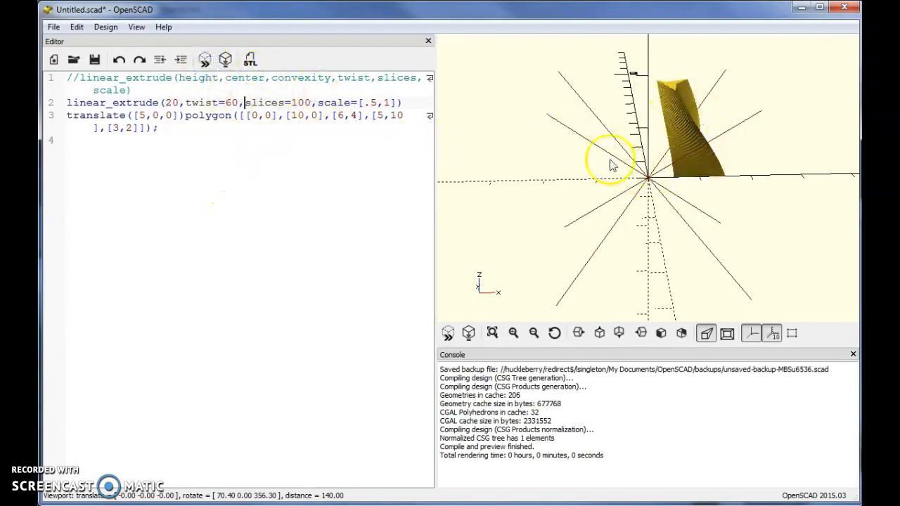
{"action": "left_click_drag", "start_coordinate": [612, 166], "coordinate": [776, 157]}
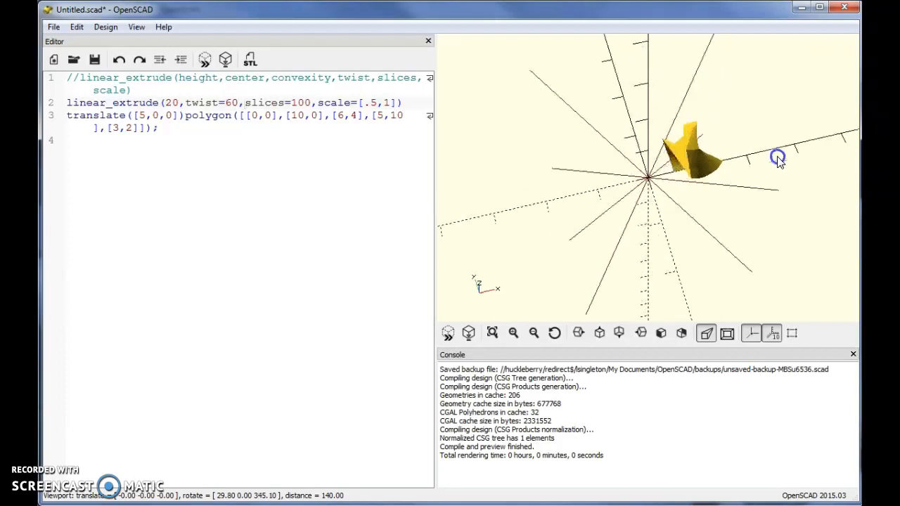
{"action": "left_click_drag", "start_coordinate": [779, 158], "coordinate": [649, 164]}
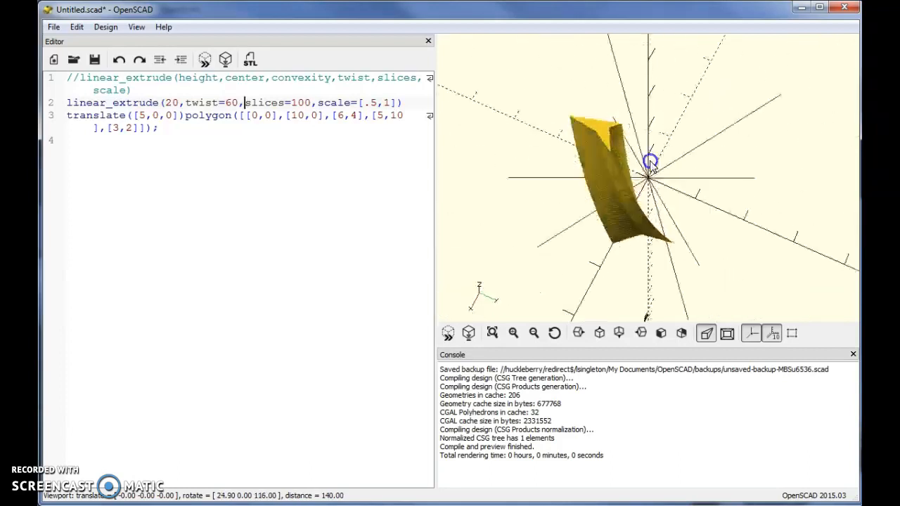
{"action": "left_click_drag", "start_coordinate": [649, 163], "coordinate": [709, 149]}
{"action": "type", "text": "/"}
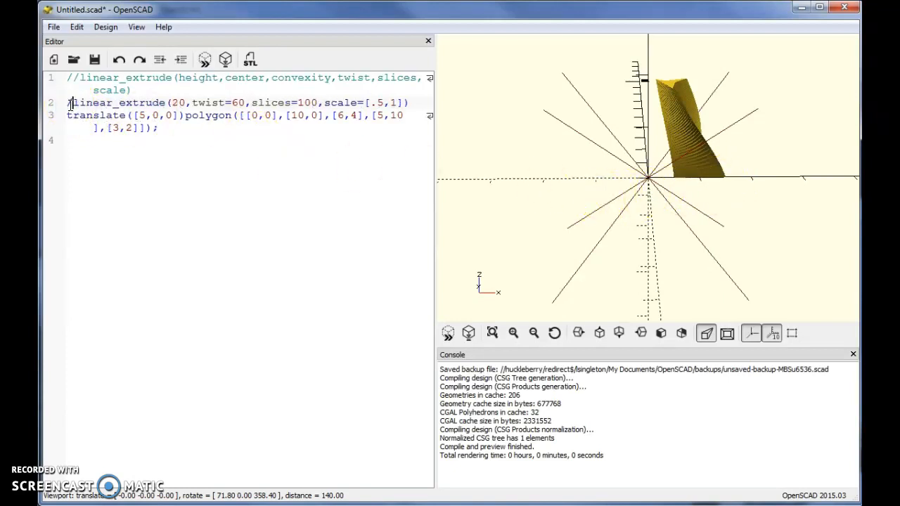
- Comment out the linear_extrude line with // and fully render the translated polygon as a flat 2D shape
{"action": "left_click", "coordinate": [205, 59]}
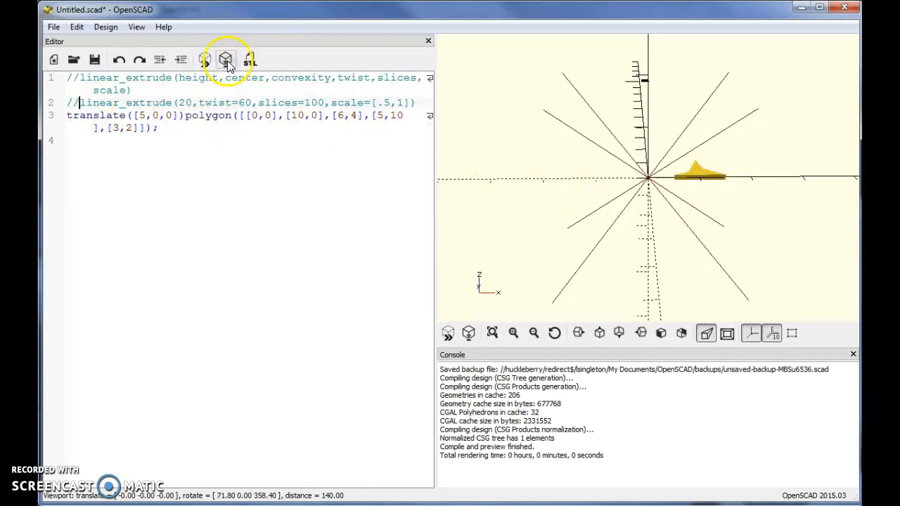
{"action": "left_click", "coordinate": [225, 59]}
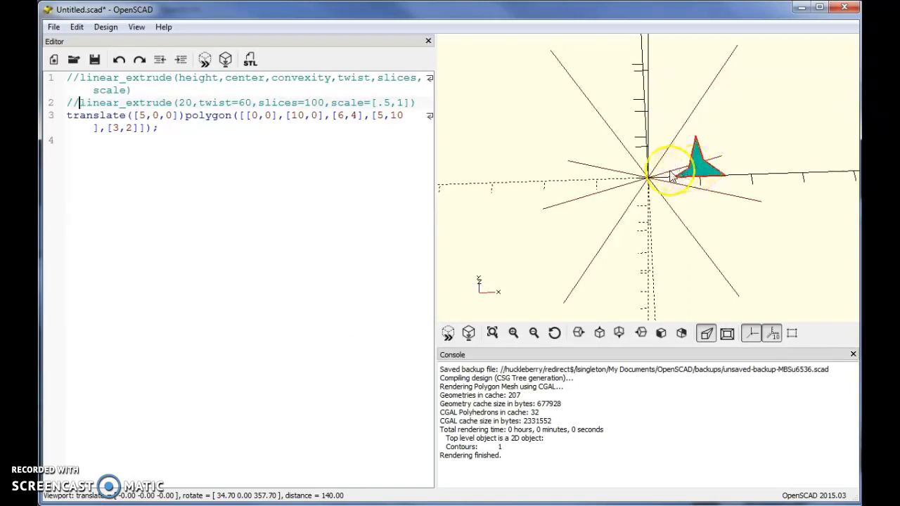
{"action": "mouse_move", "coordinate": [242, 183]}
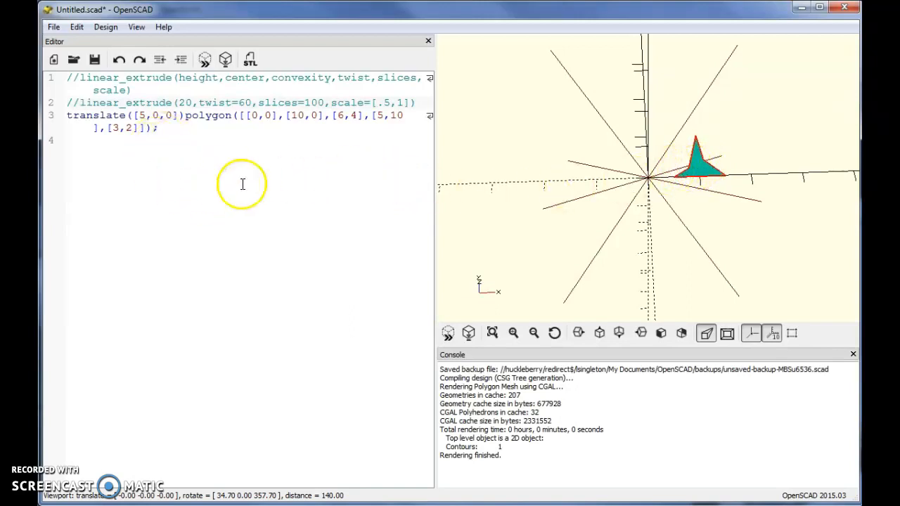